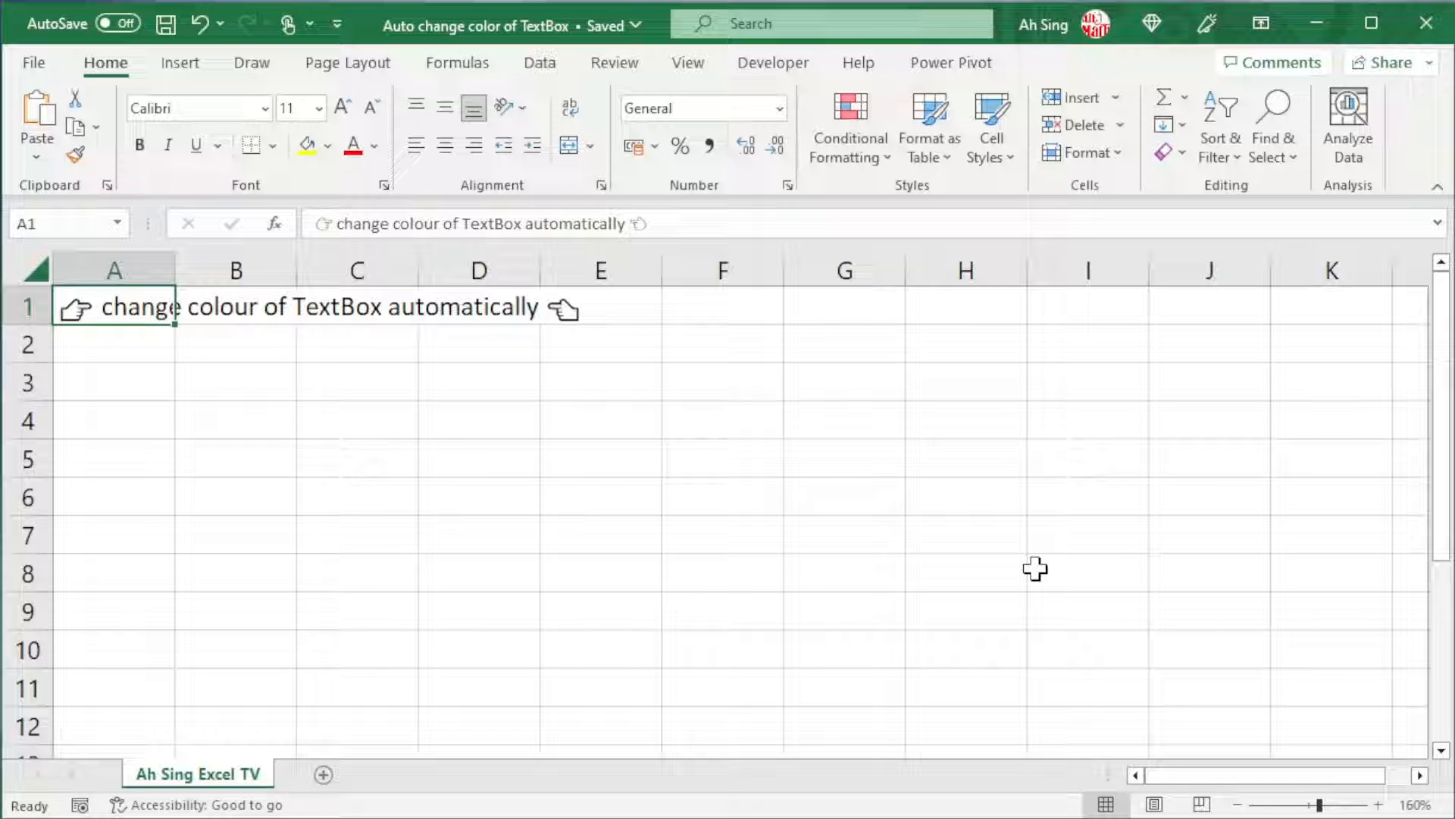
mouse_move(905, 400)
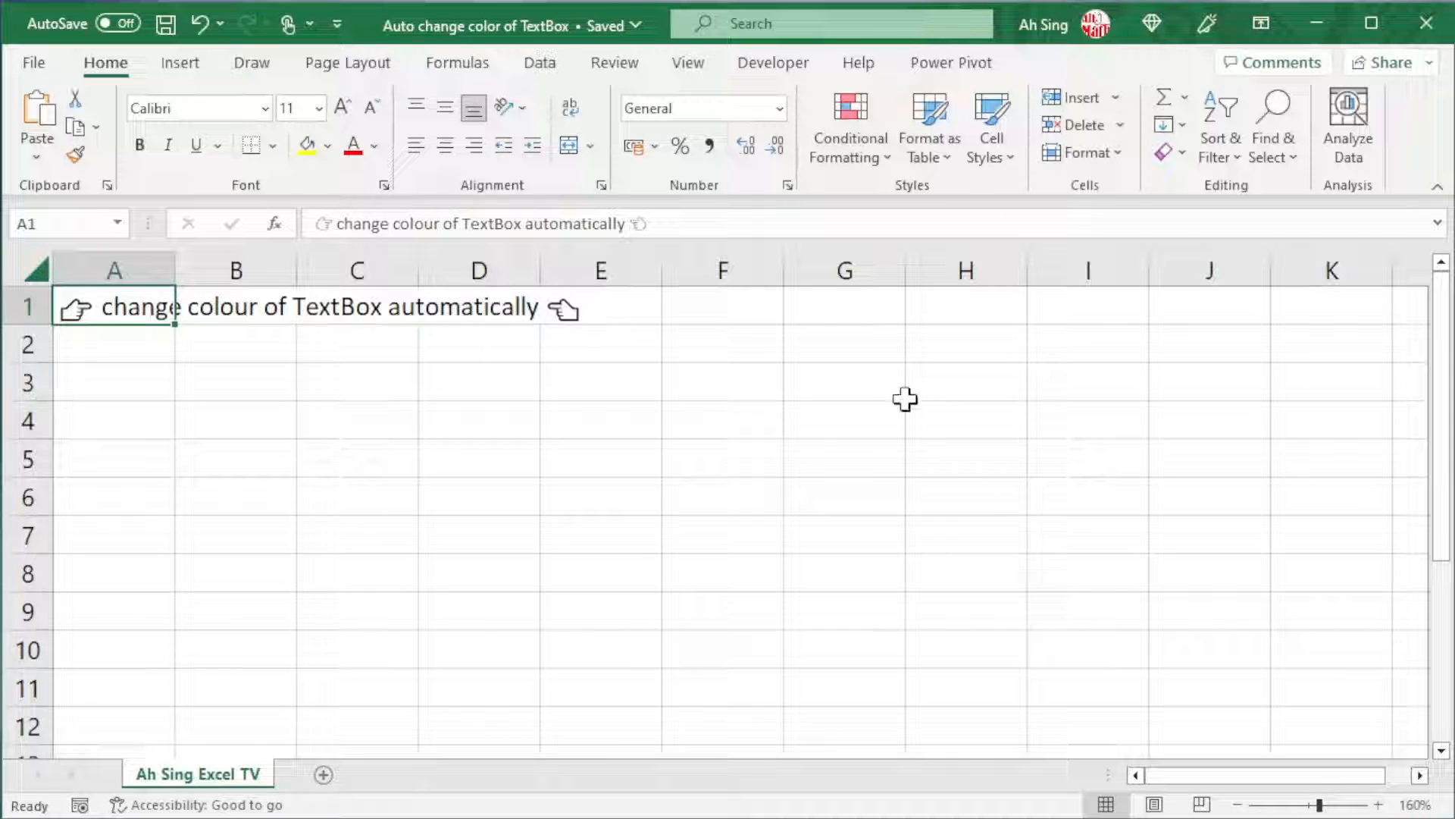
Show the Developer tab tools for the TextBox colour workbook.
click(773, 63)
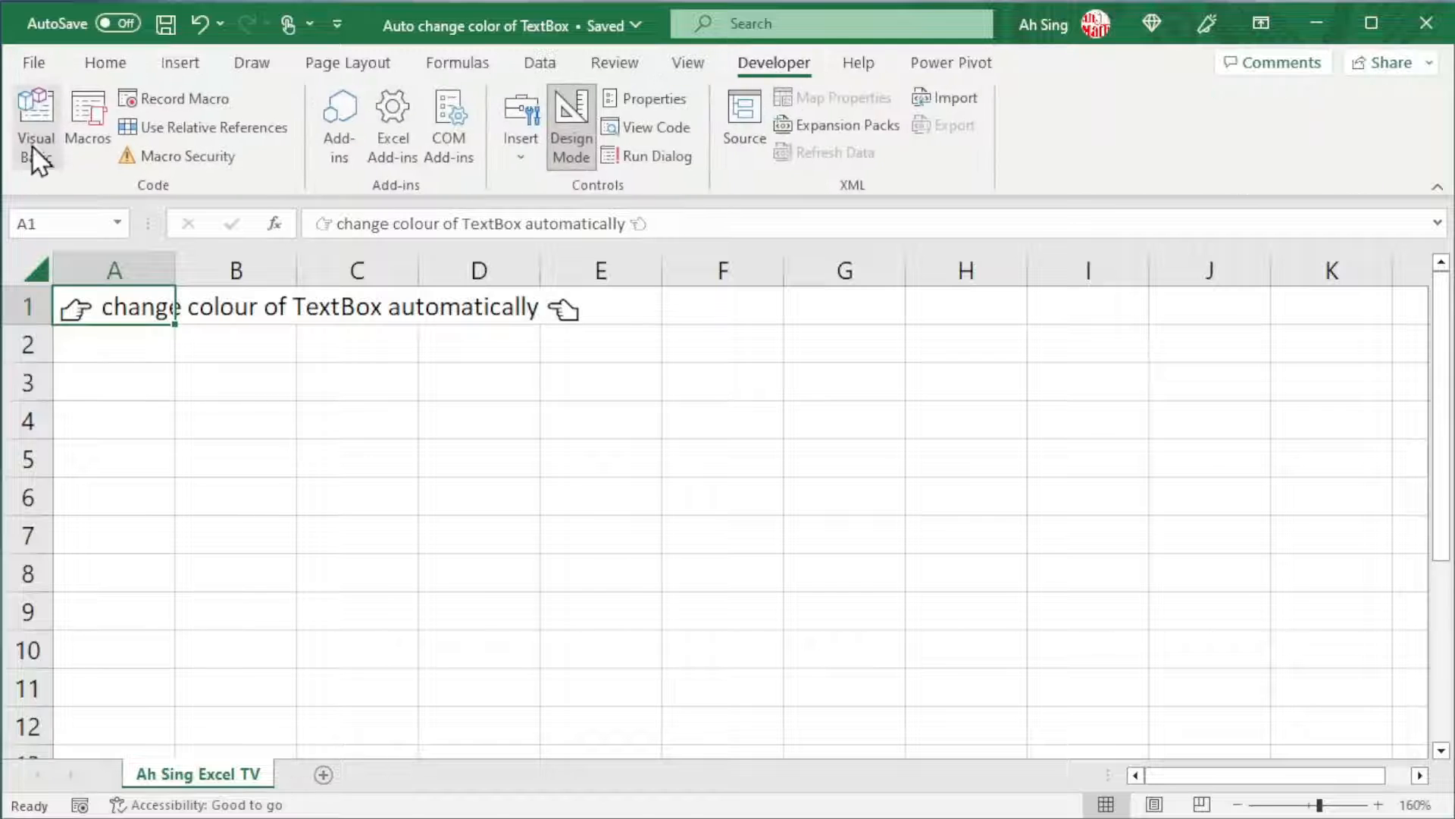
In TextBox2_Change, write the line If IsNumeric(Me.TextBox2) Then.
click(36, 121)
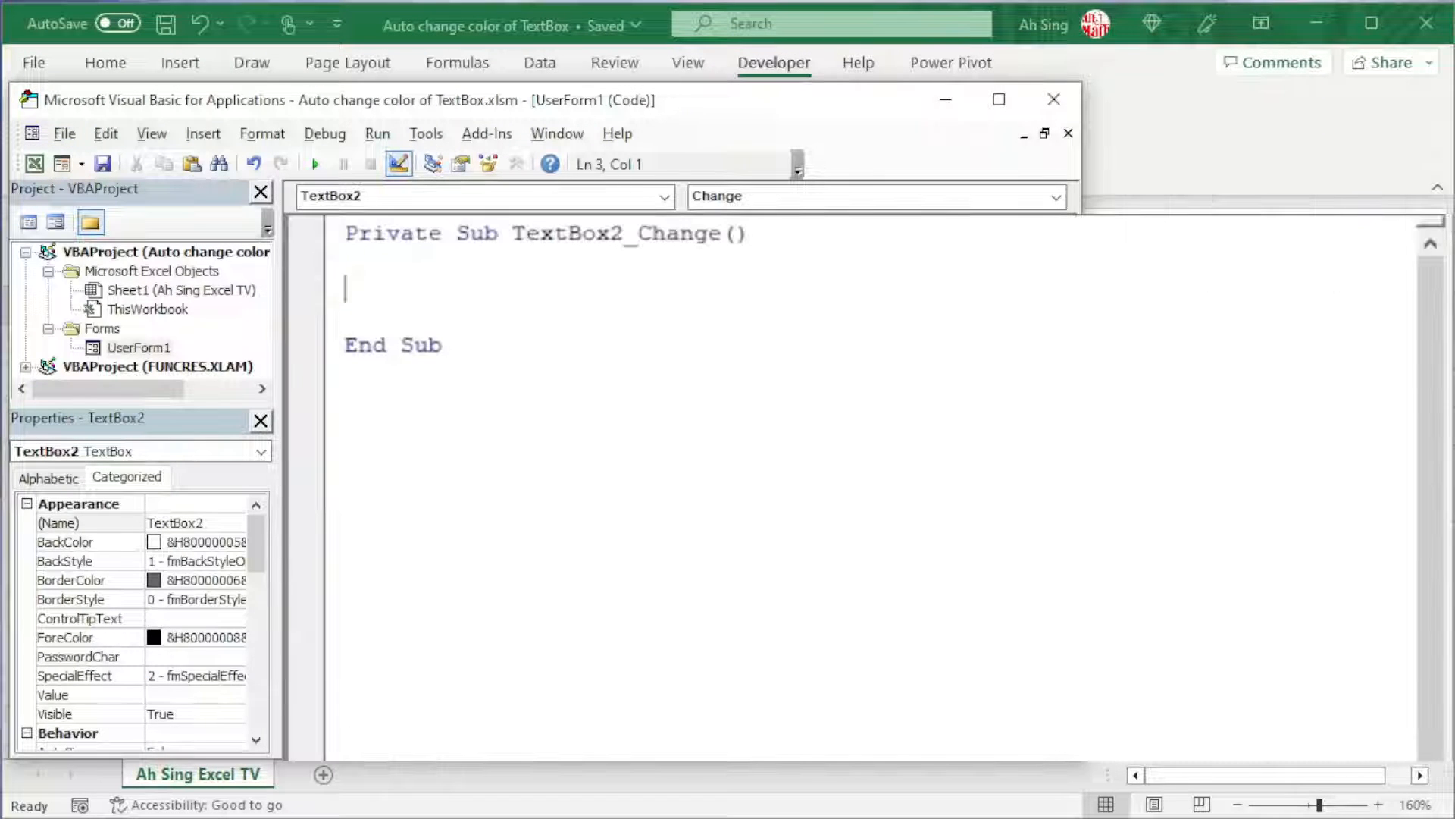
text(if)
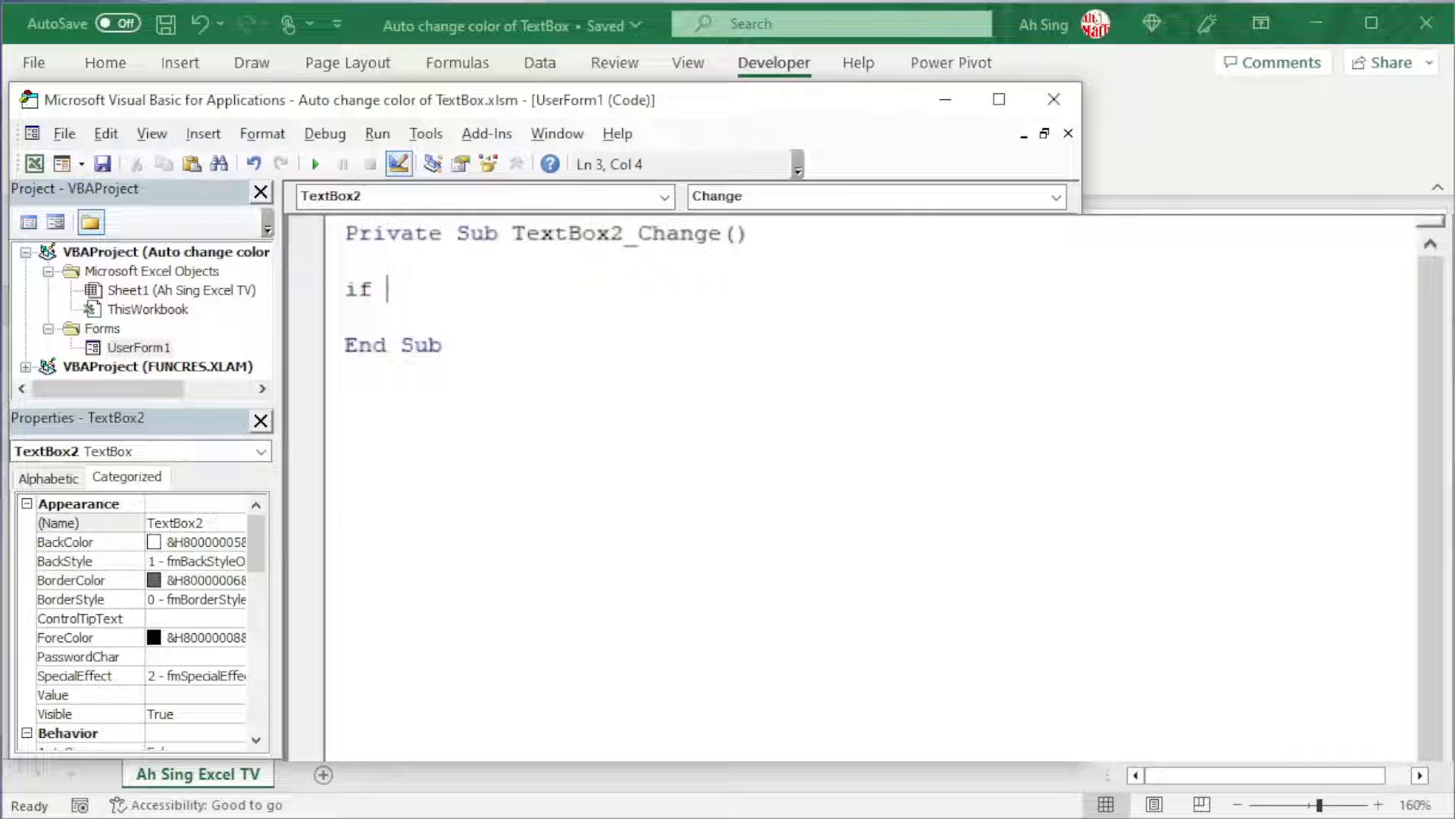
text(isnumeric)
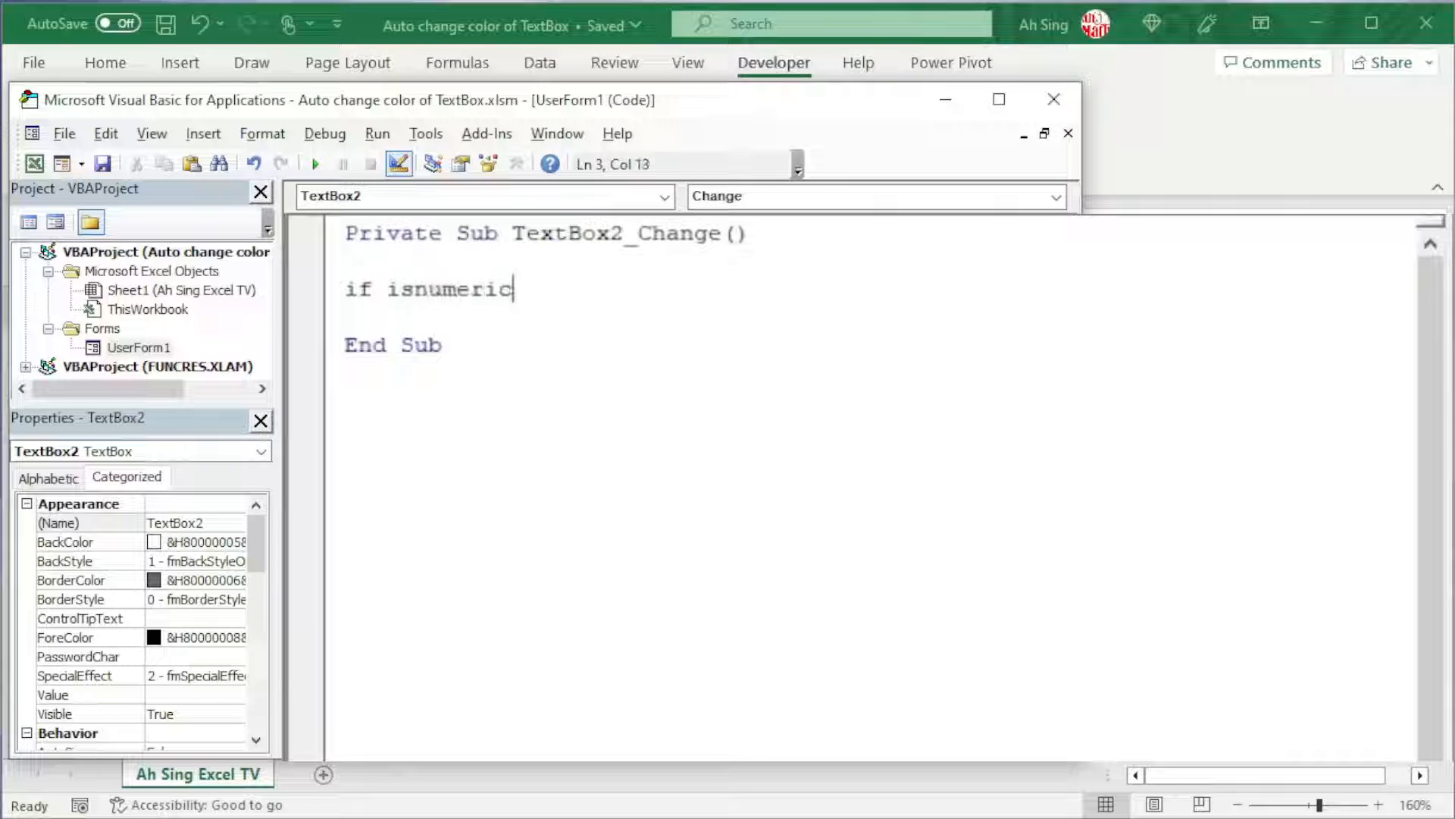
text(()
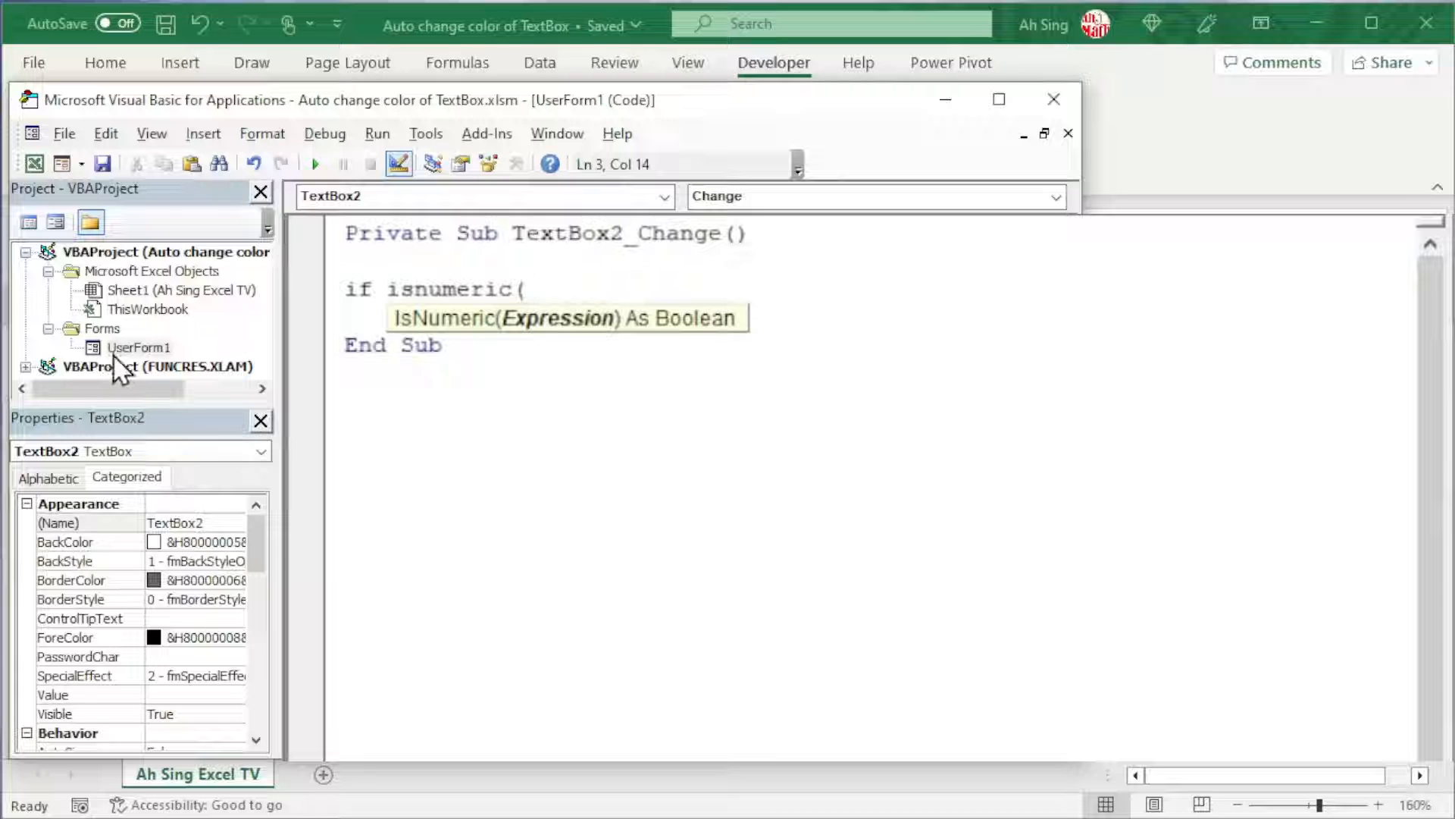
mouse_move(210, 380)
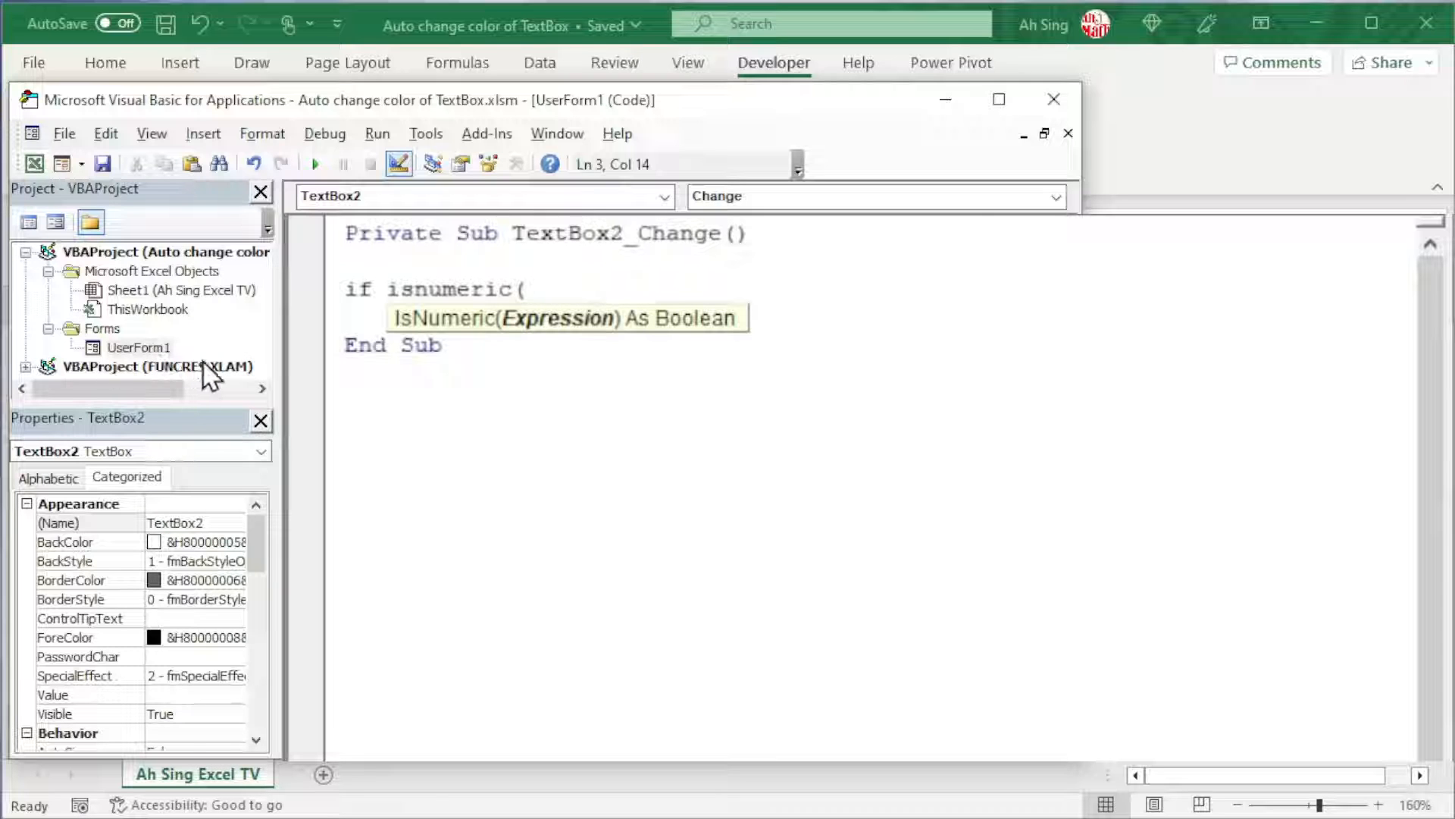
text(me.)
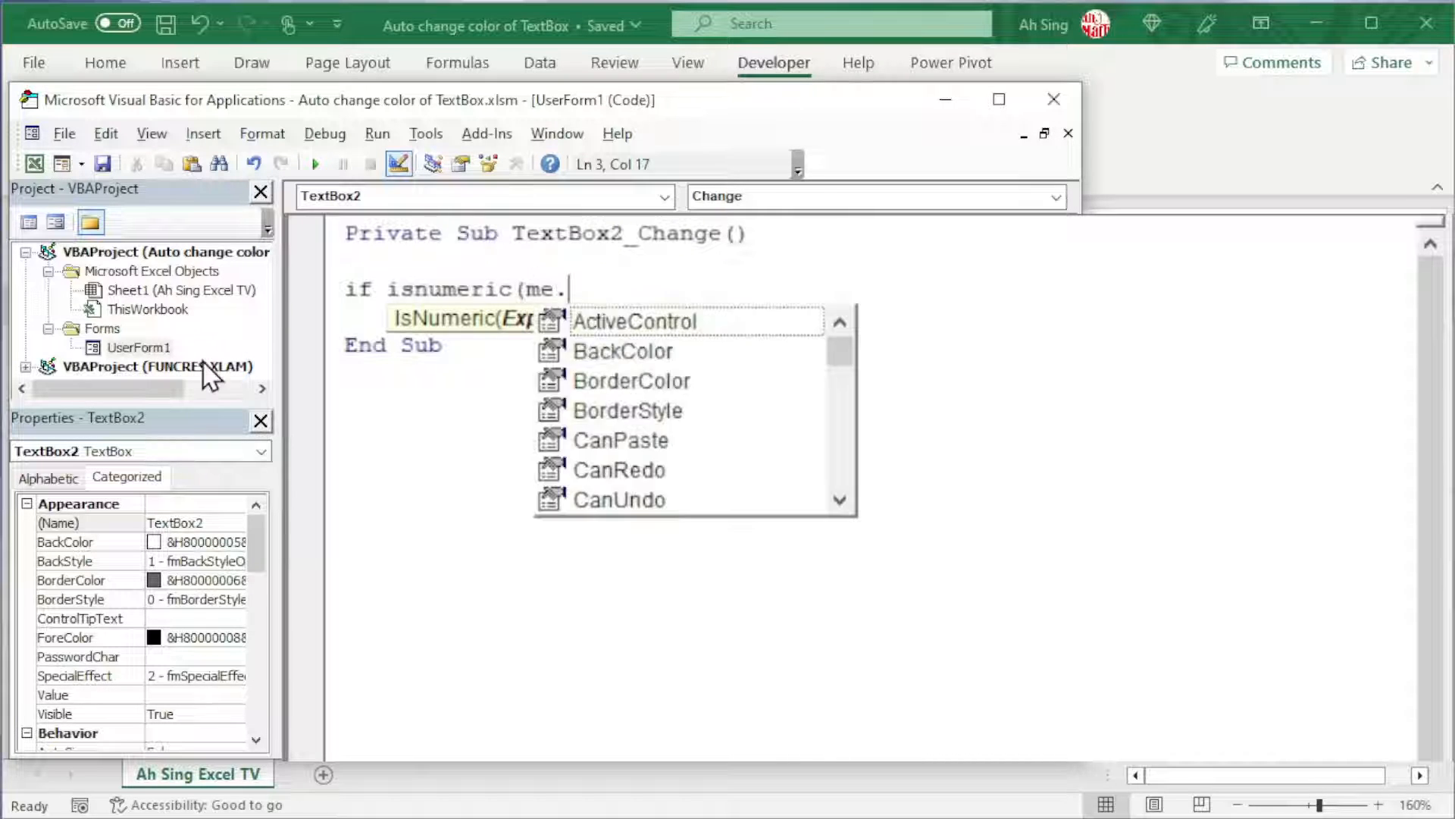
text(tex)
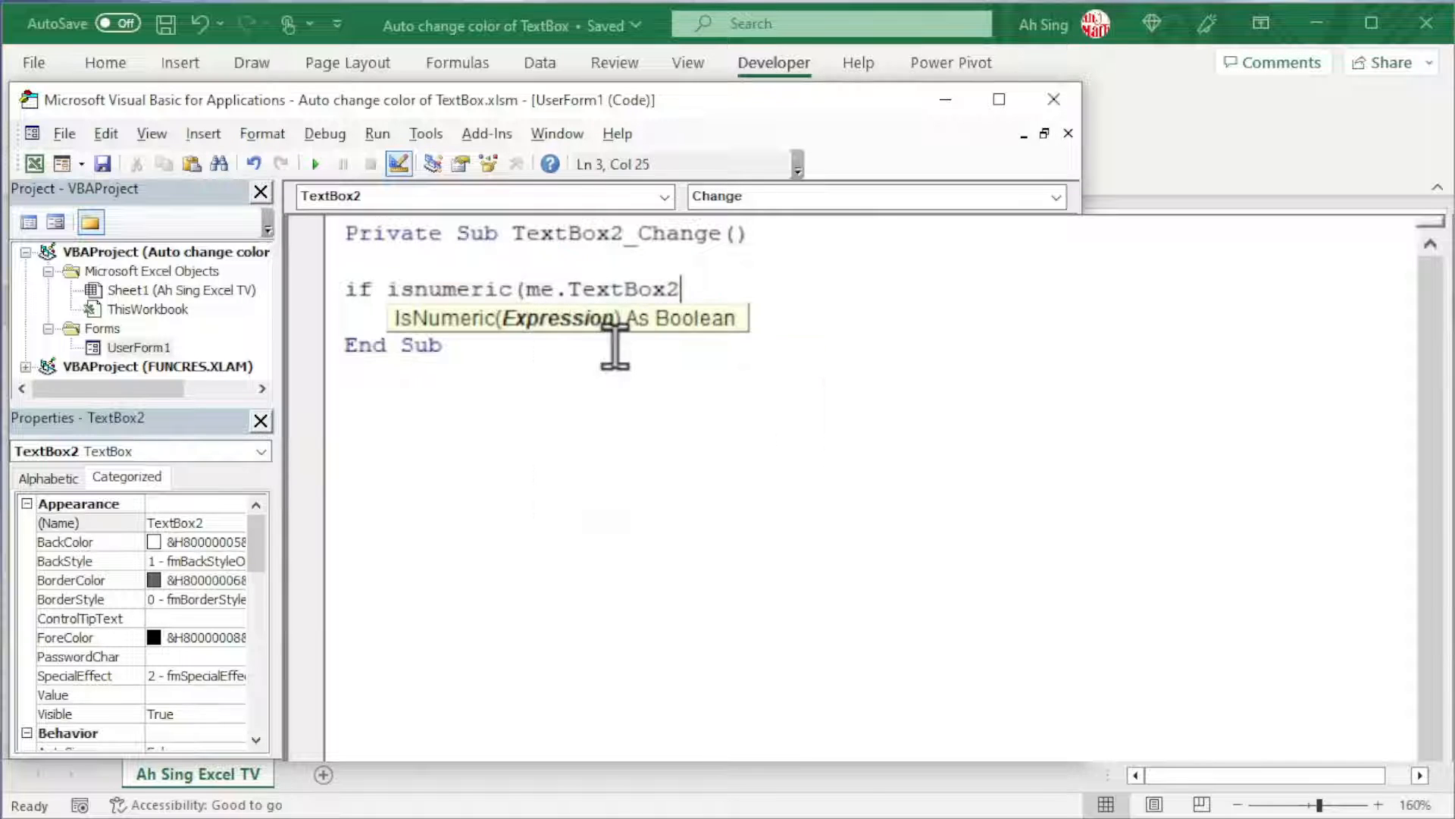
text() Then)
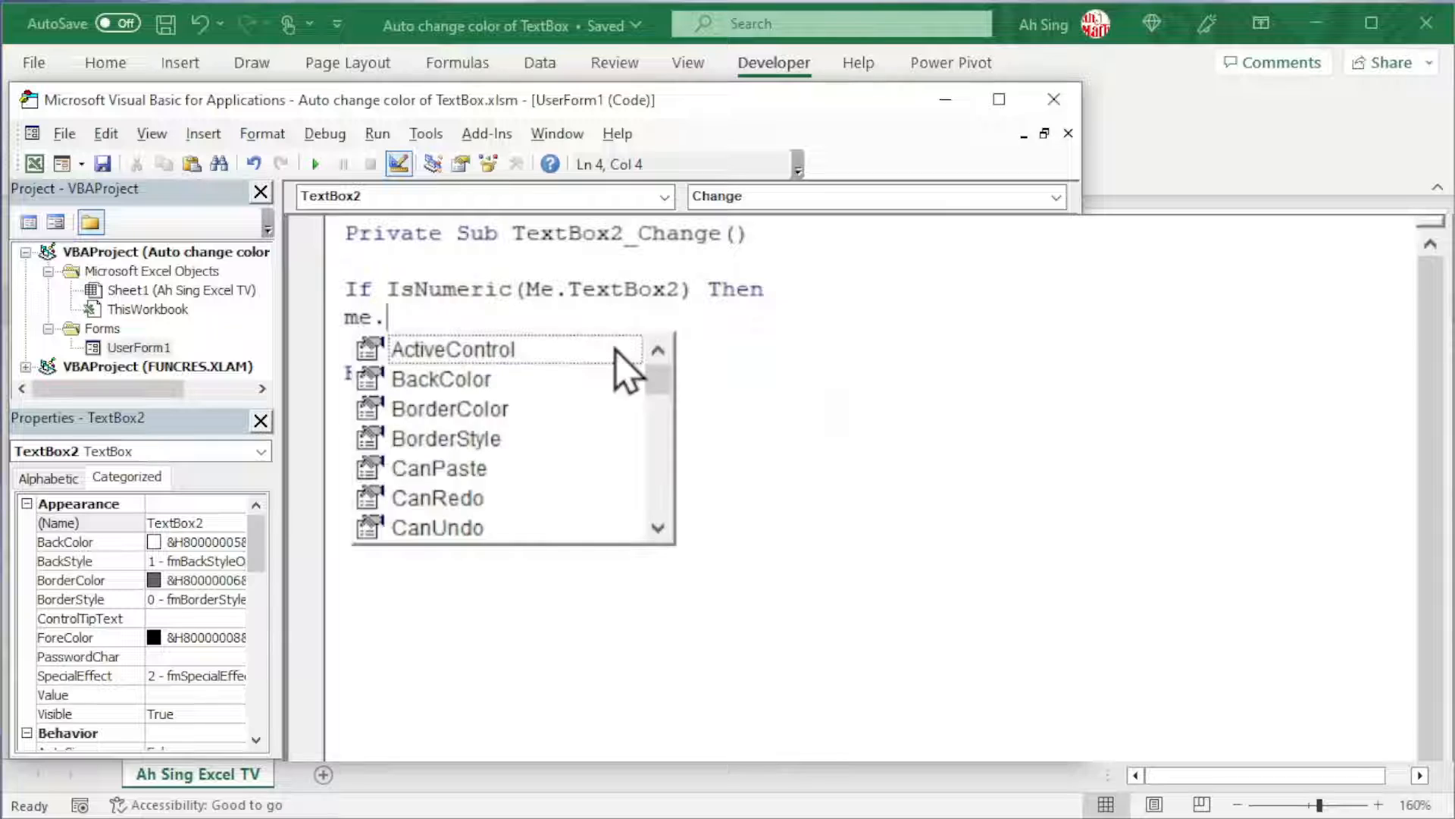
Set Me.TextBox2.BackColor to vbWhite when numeric, else vbRed, and run the form.
text(te)
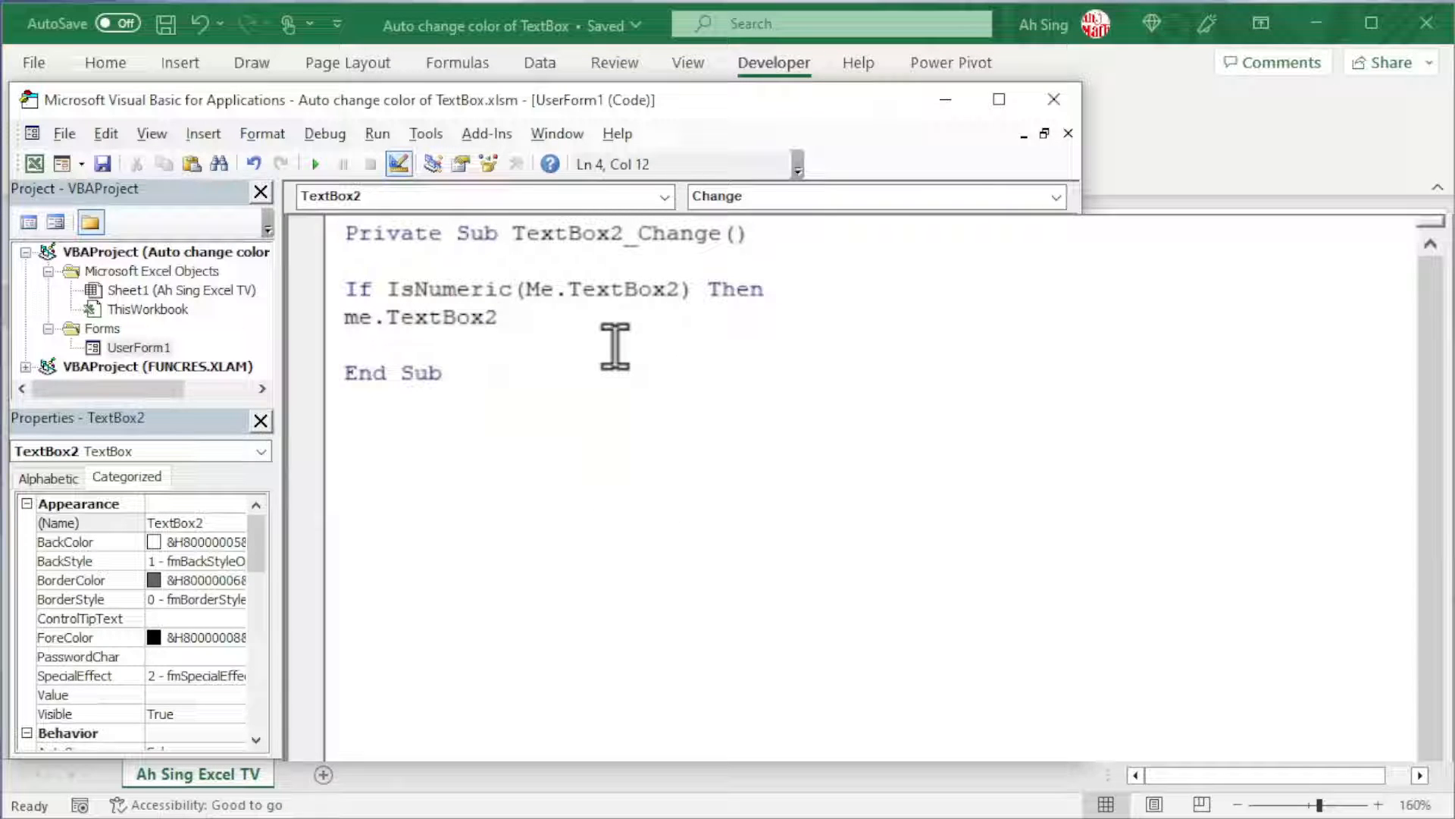
text(.b)
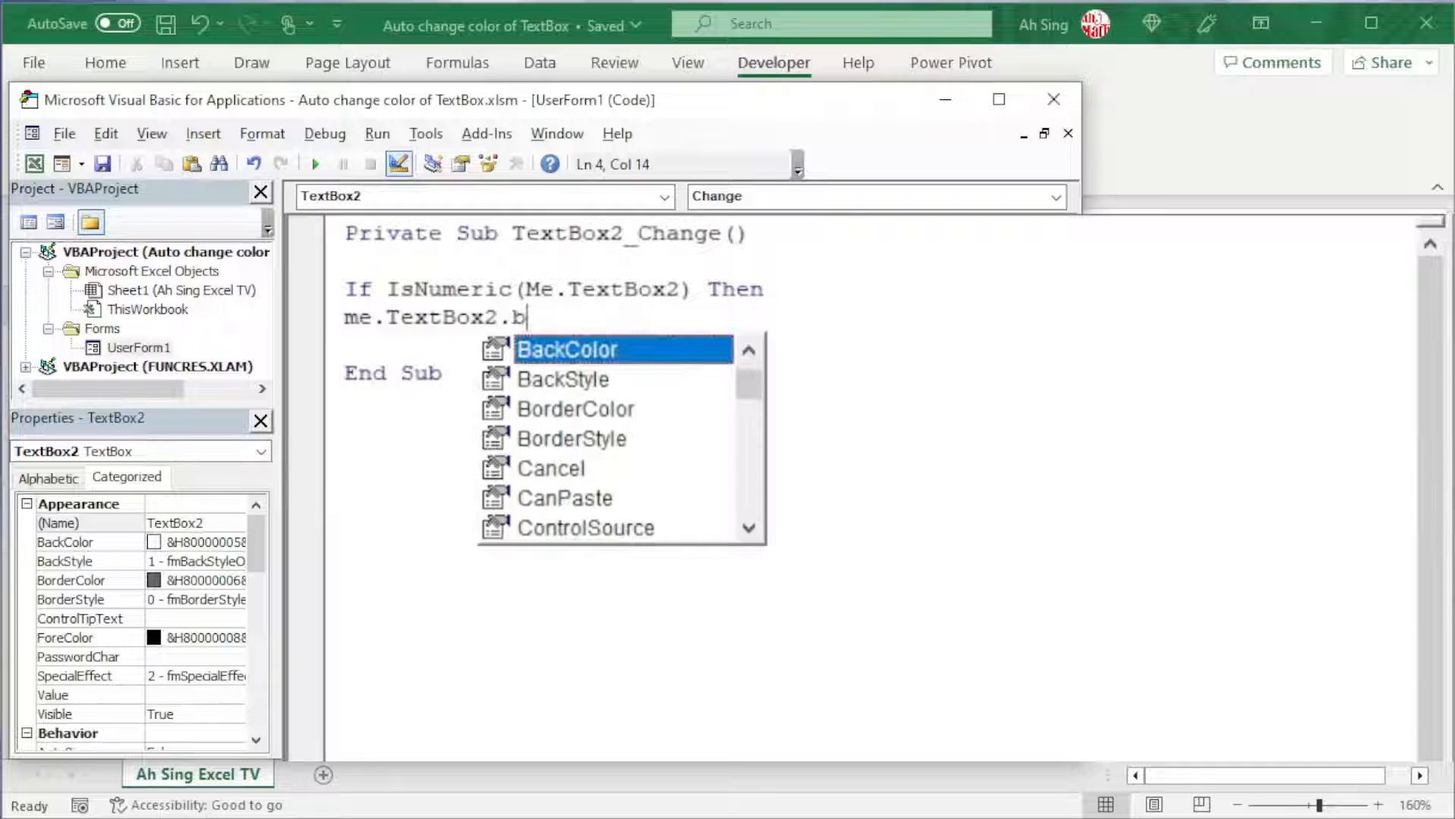
text(ackColor=vbWhite)
click(569, 346)
text(Else)
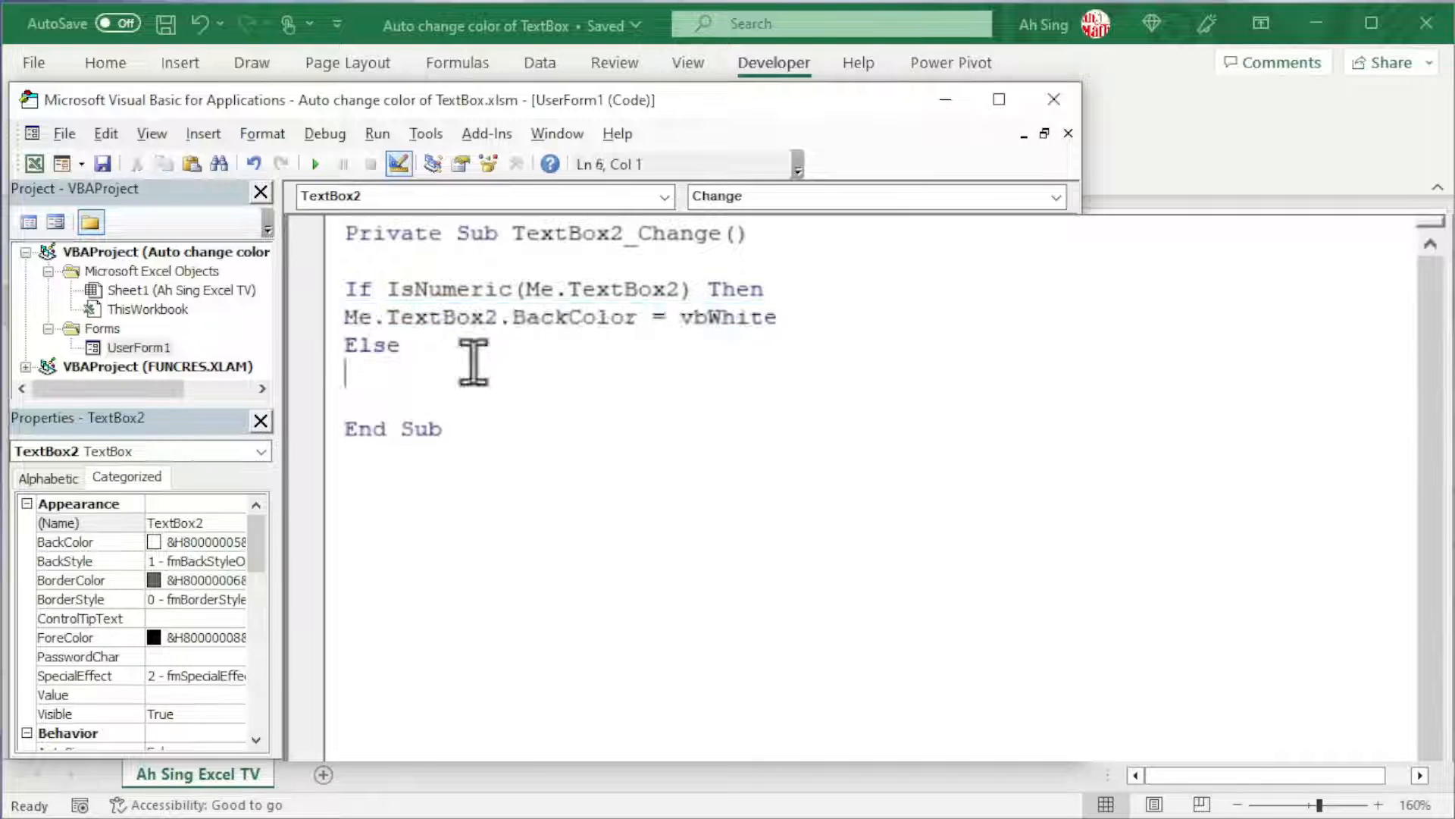
text(Me.TextBox2.BackColor = vbWhite)
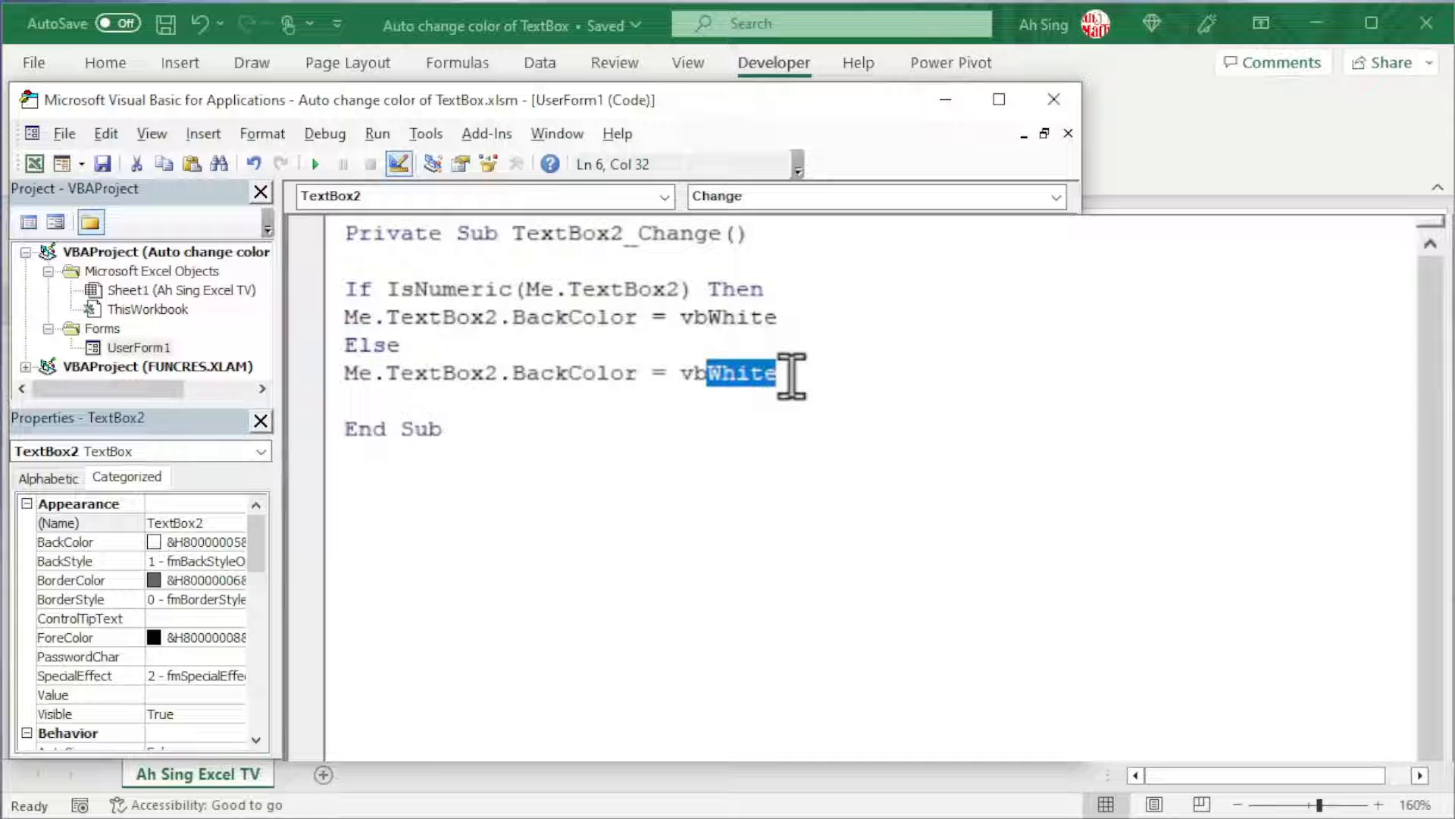
text(Red)
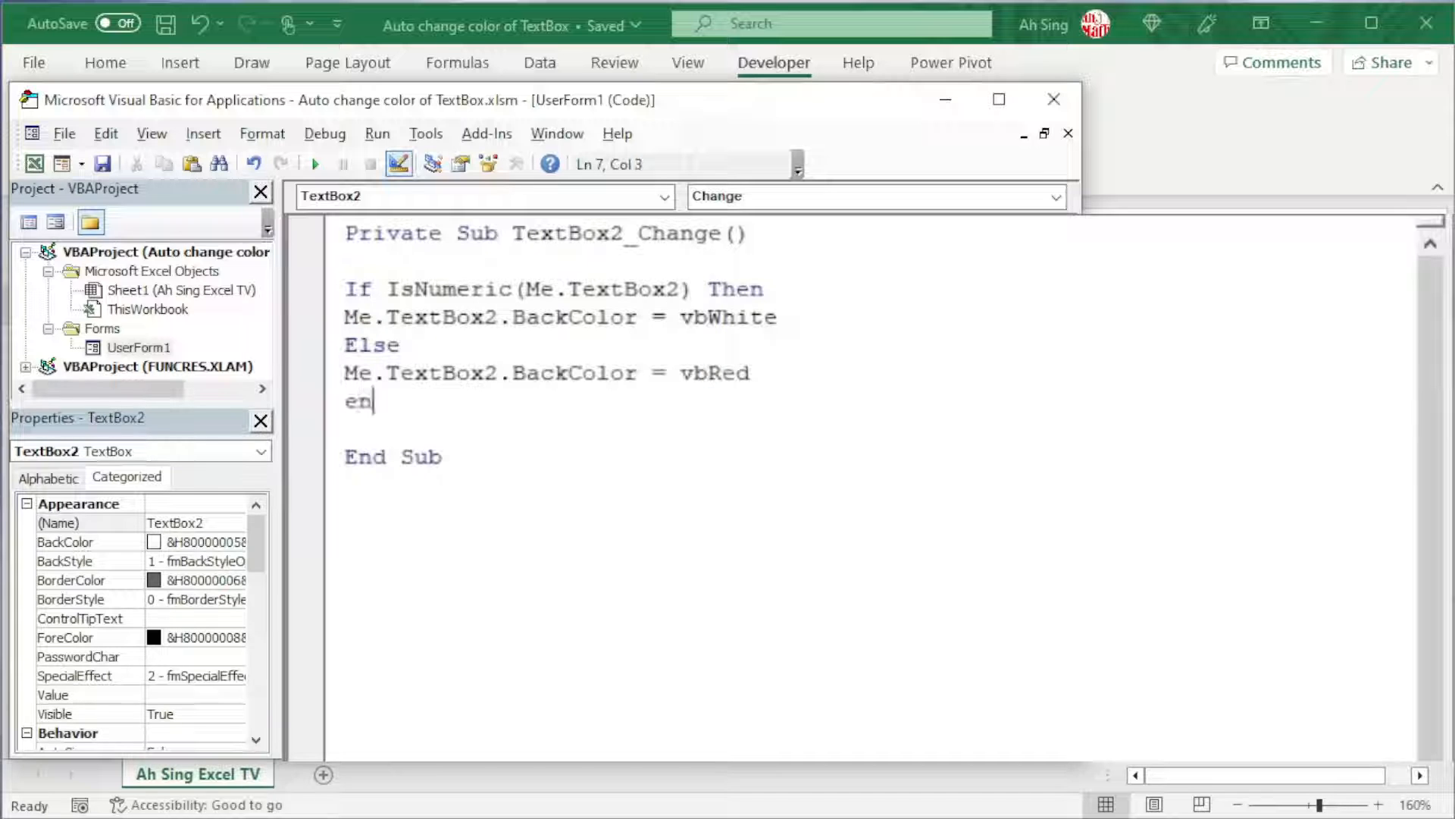
click(315, 164)
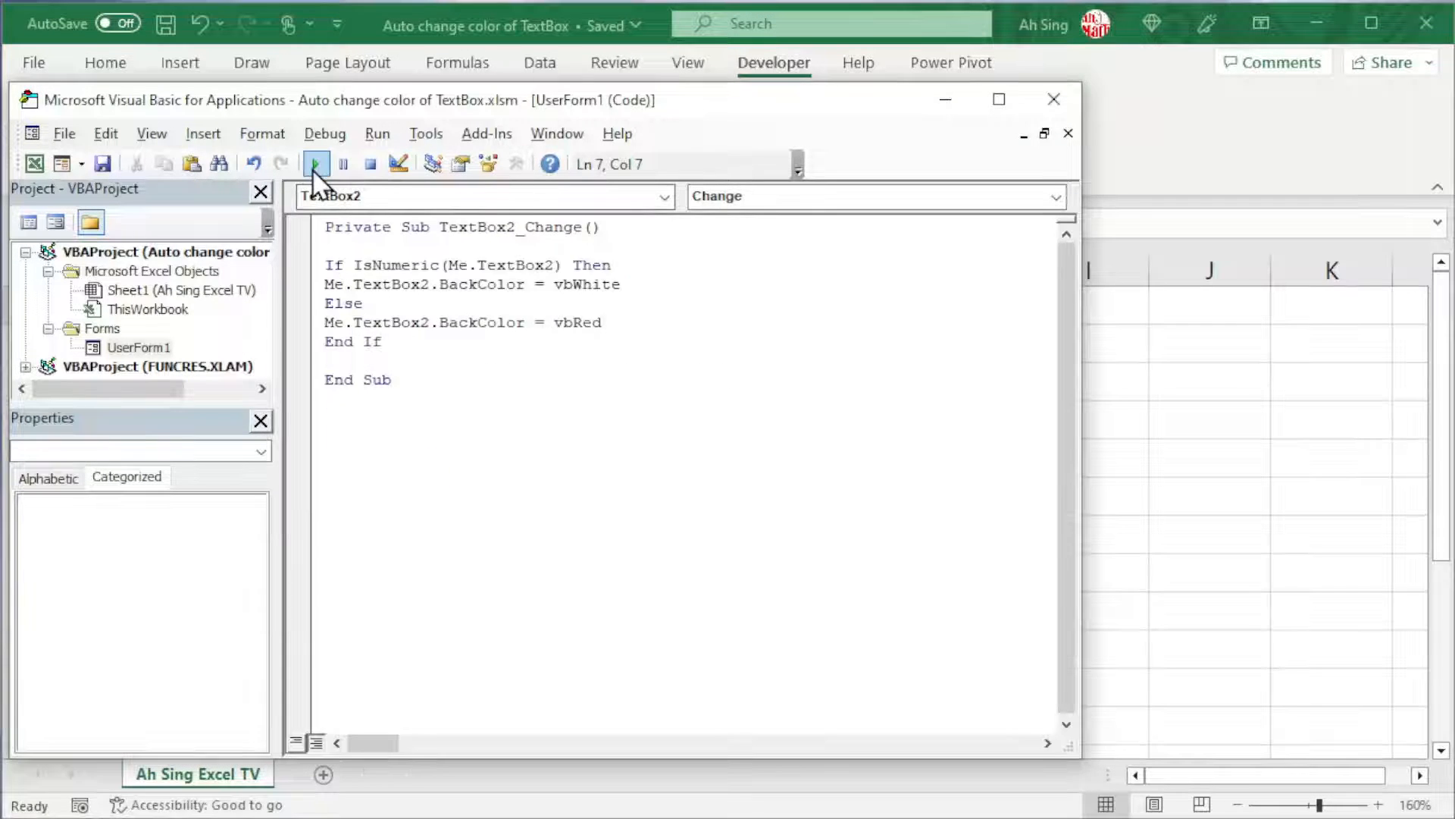
Enter 12435 as the Staff ID and confirm the background stays white.
click(317, 164)
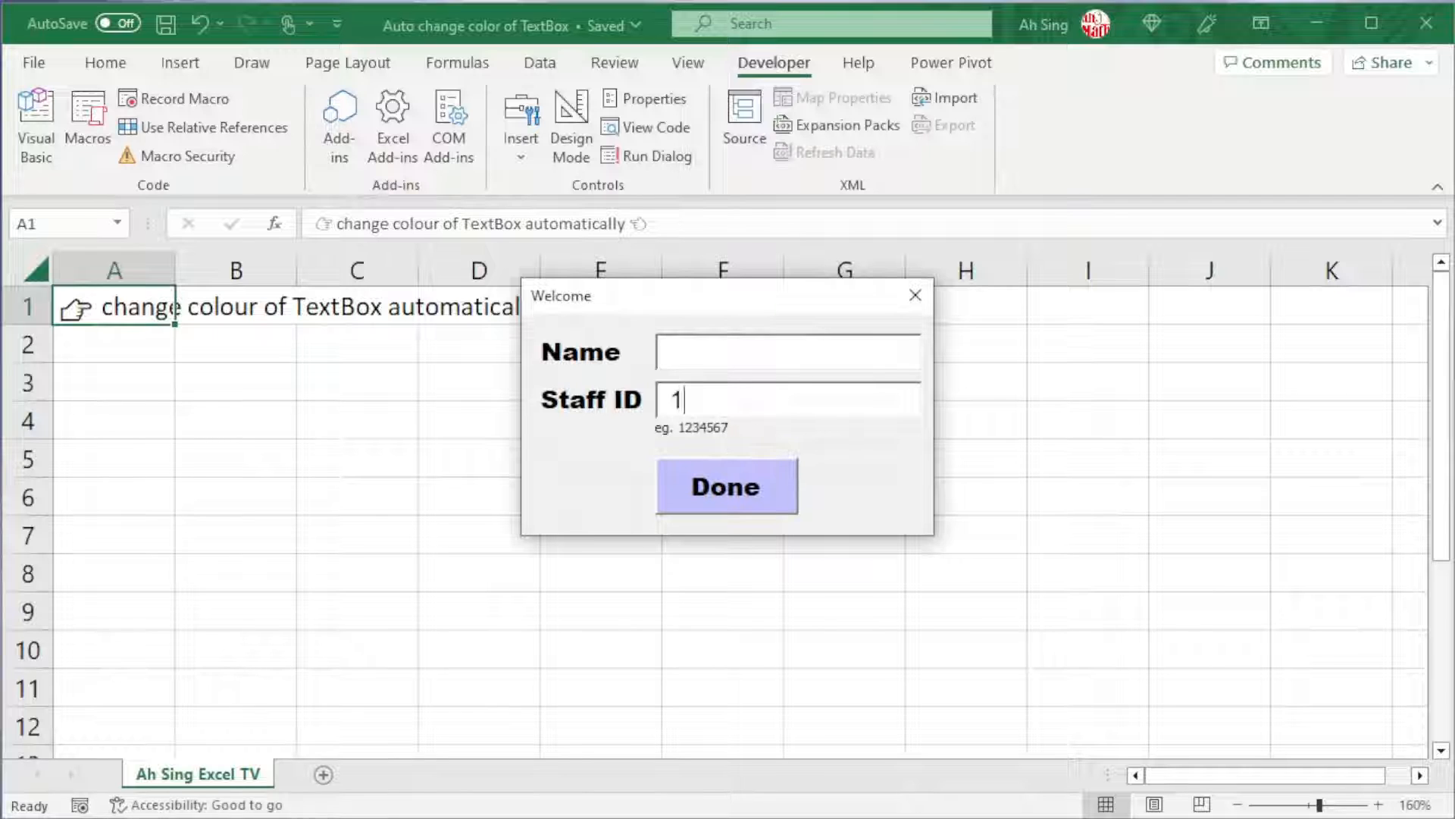
text(2435)
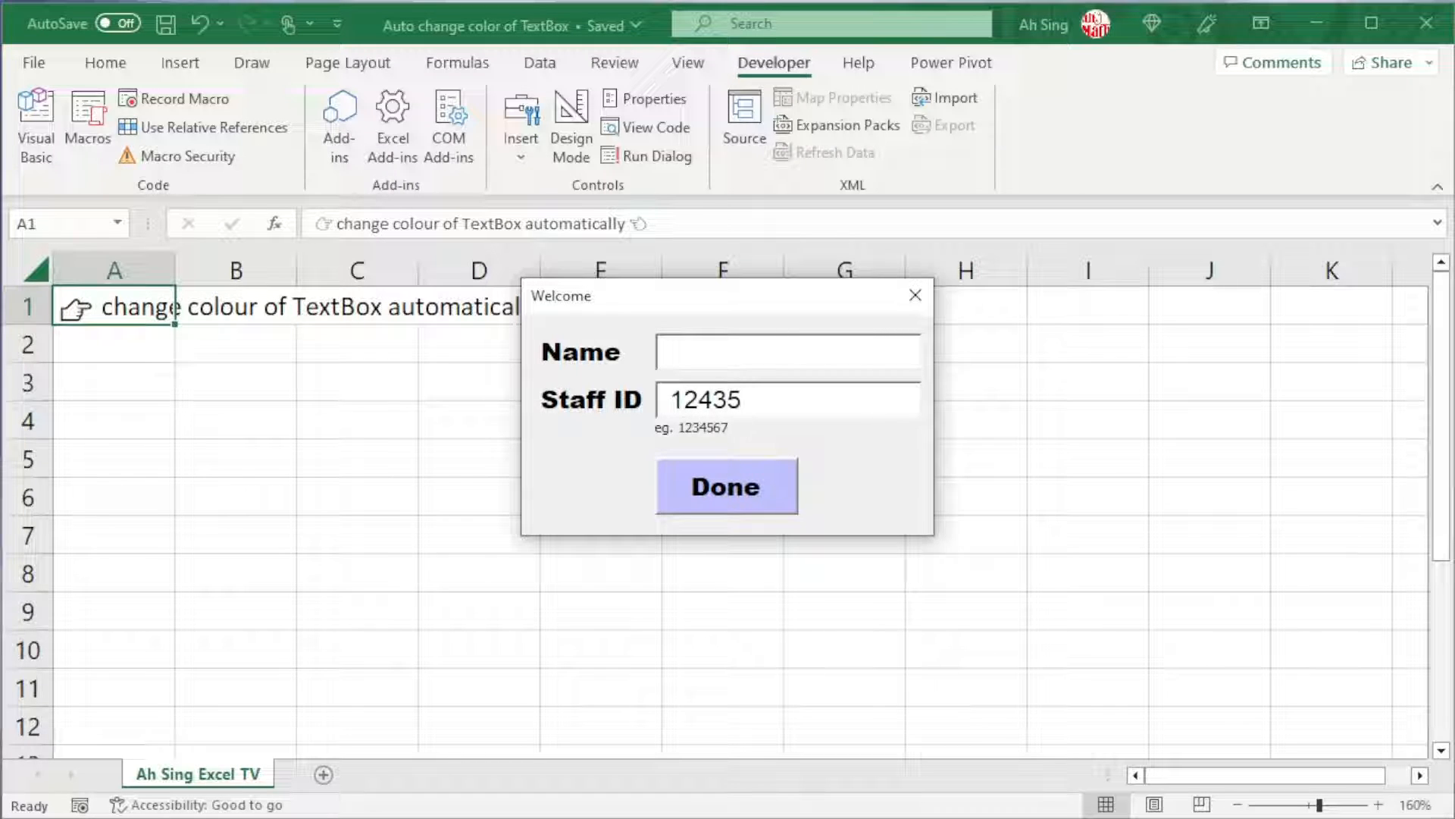
click(787, 400)
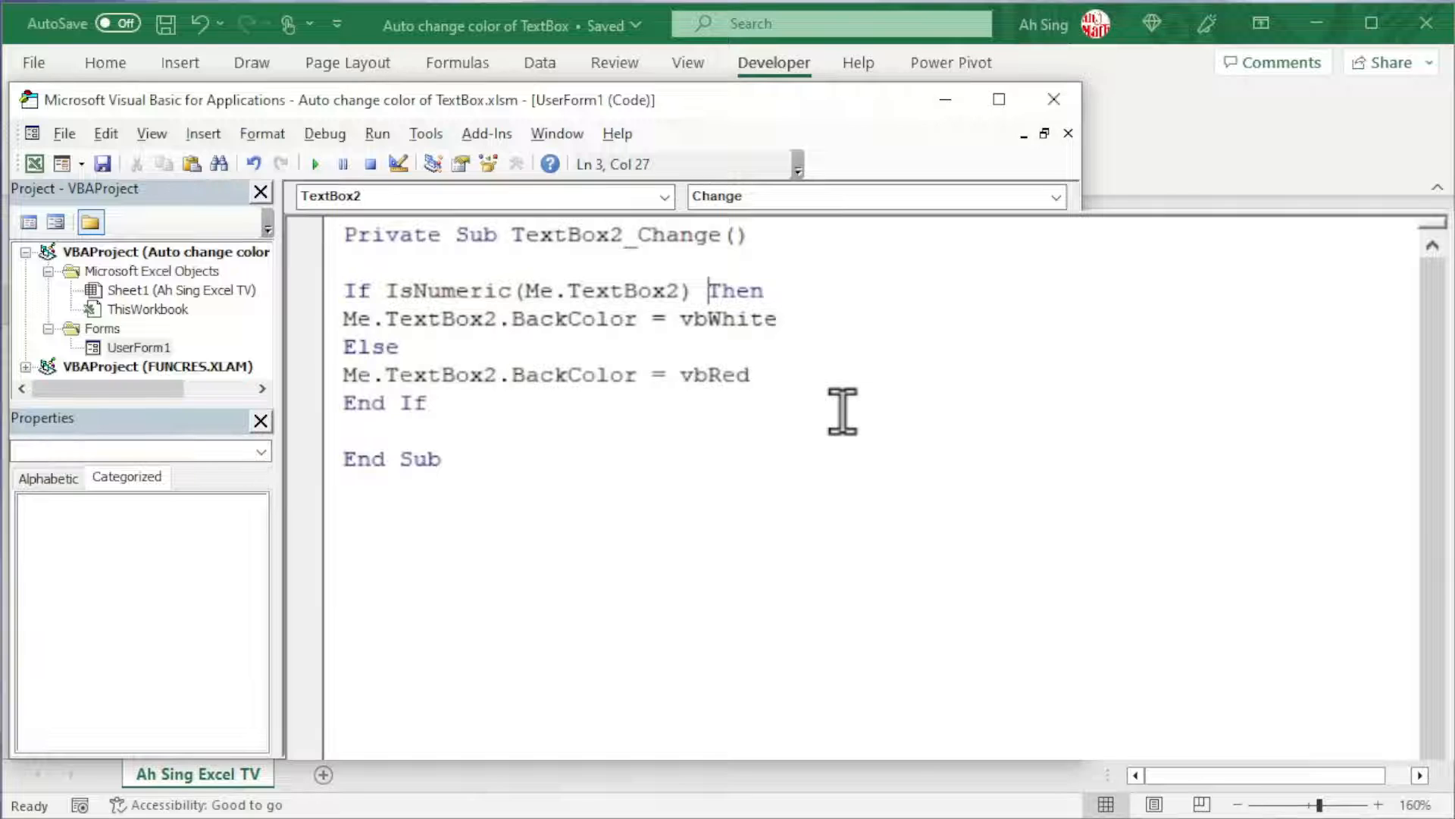
Extend the If condition with Or Me.TextBox2 = "" so blanks count as valid.
text(or)
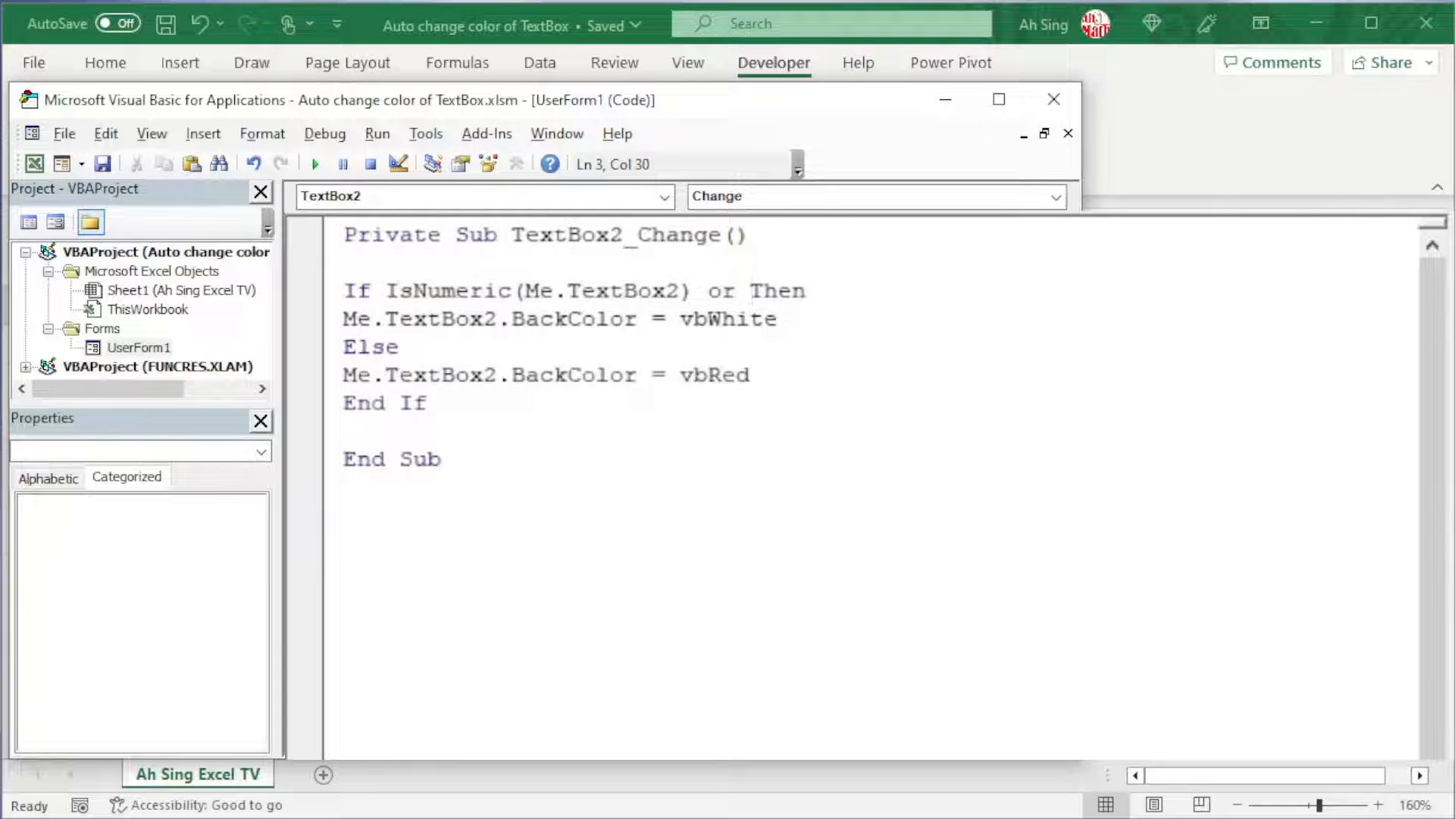
text(me.)
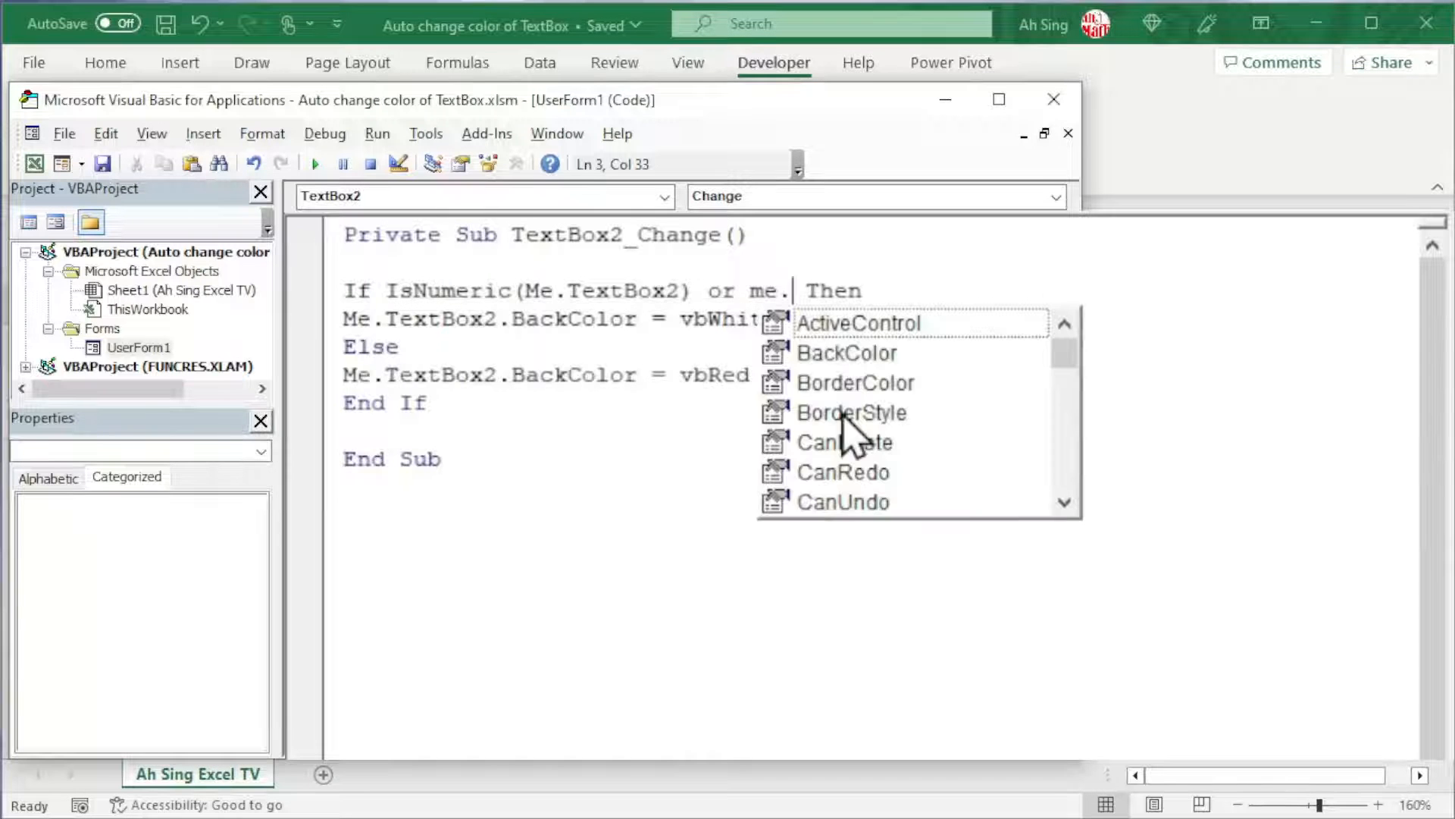
text(TextBox2)
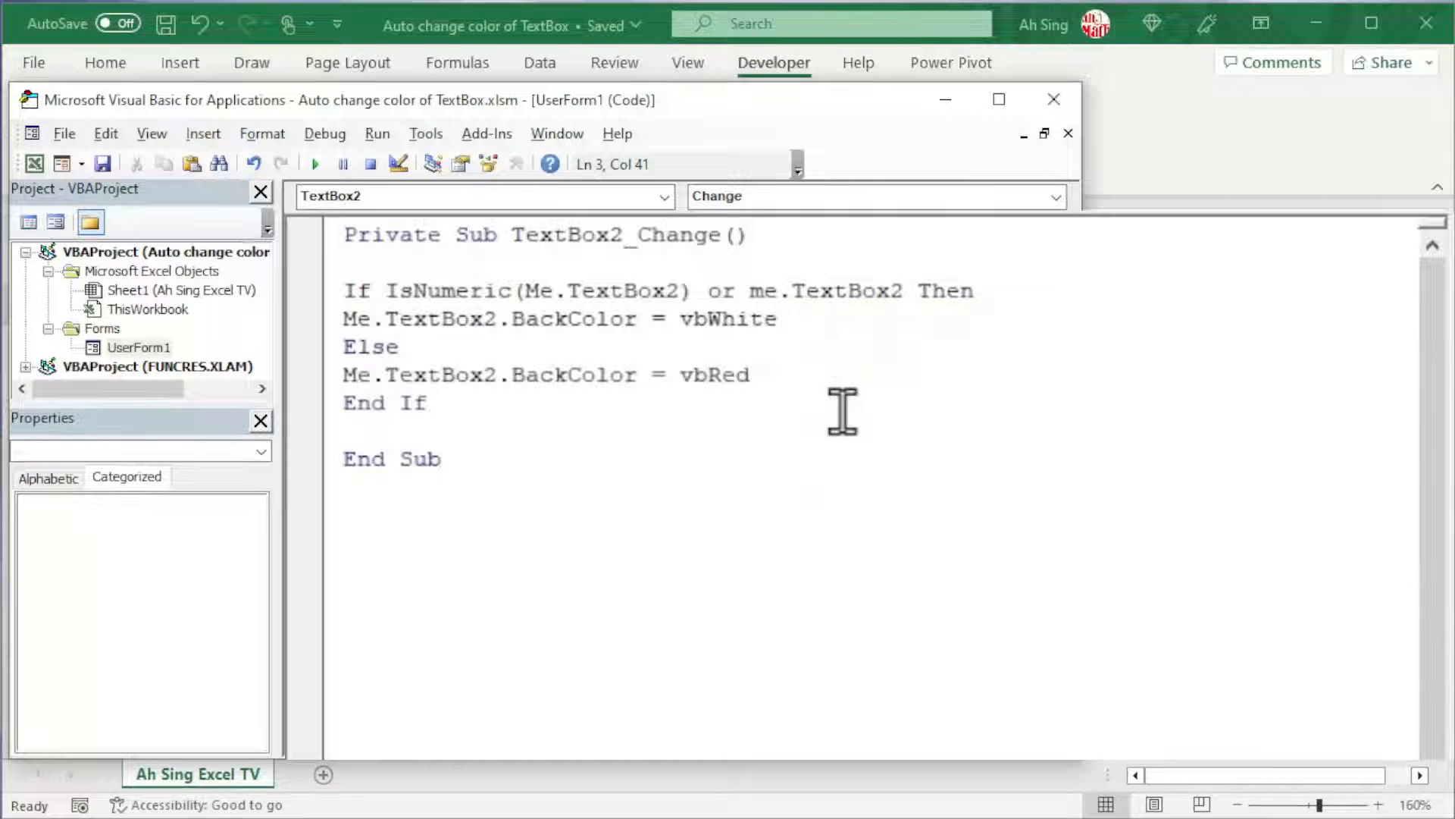
text(=)
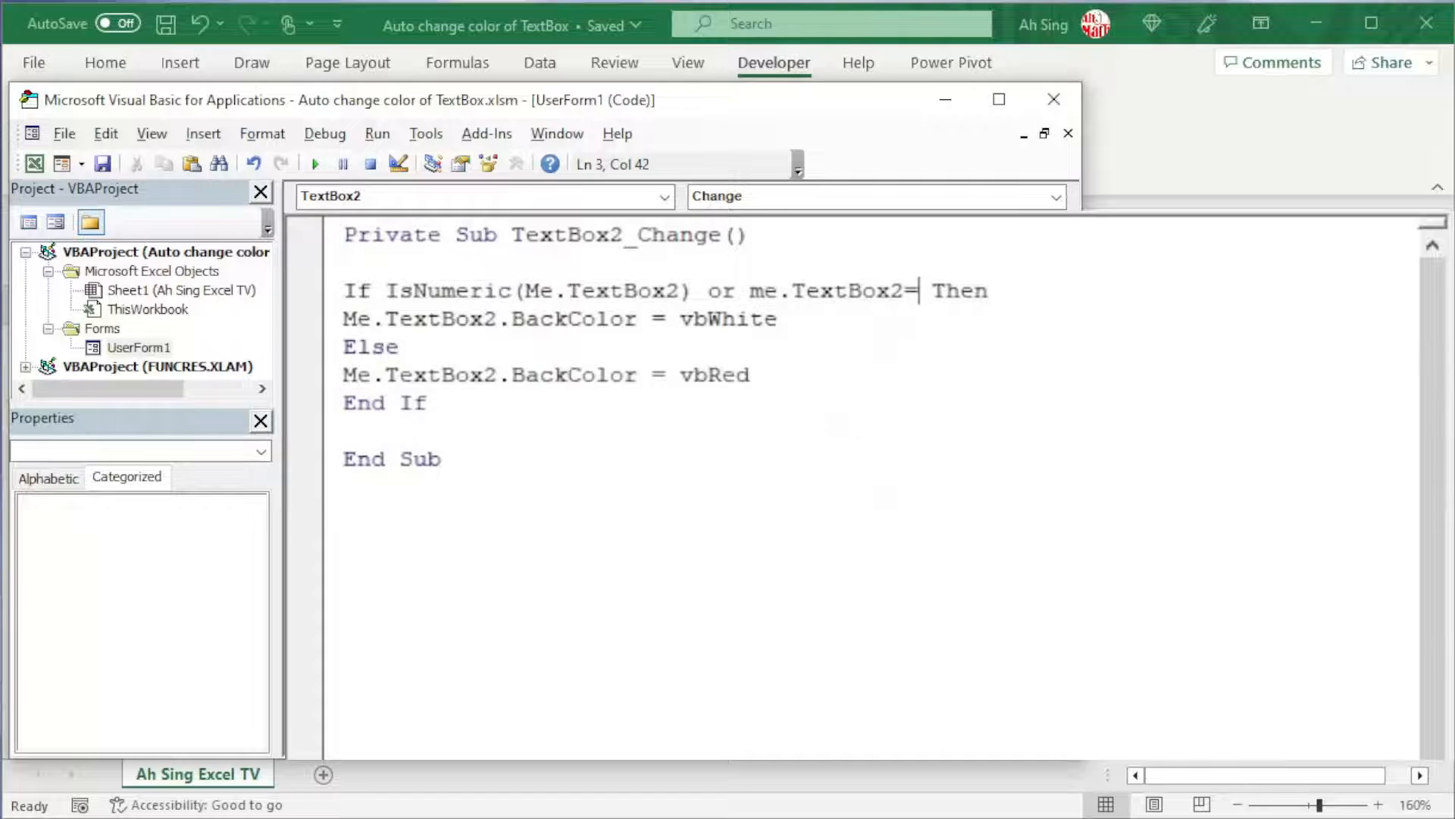
text("")
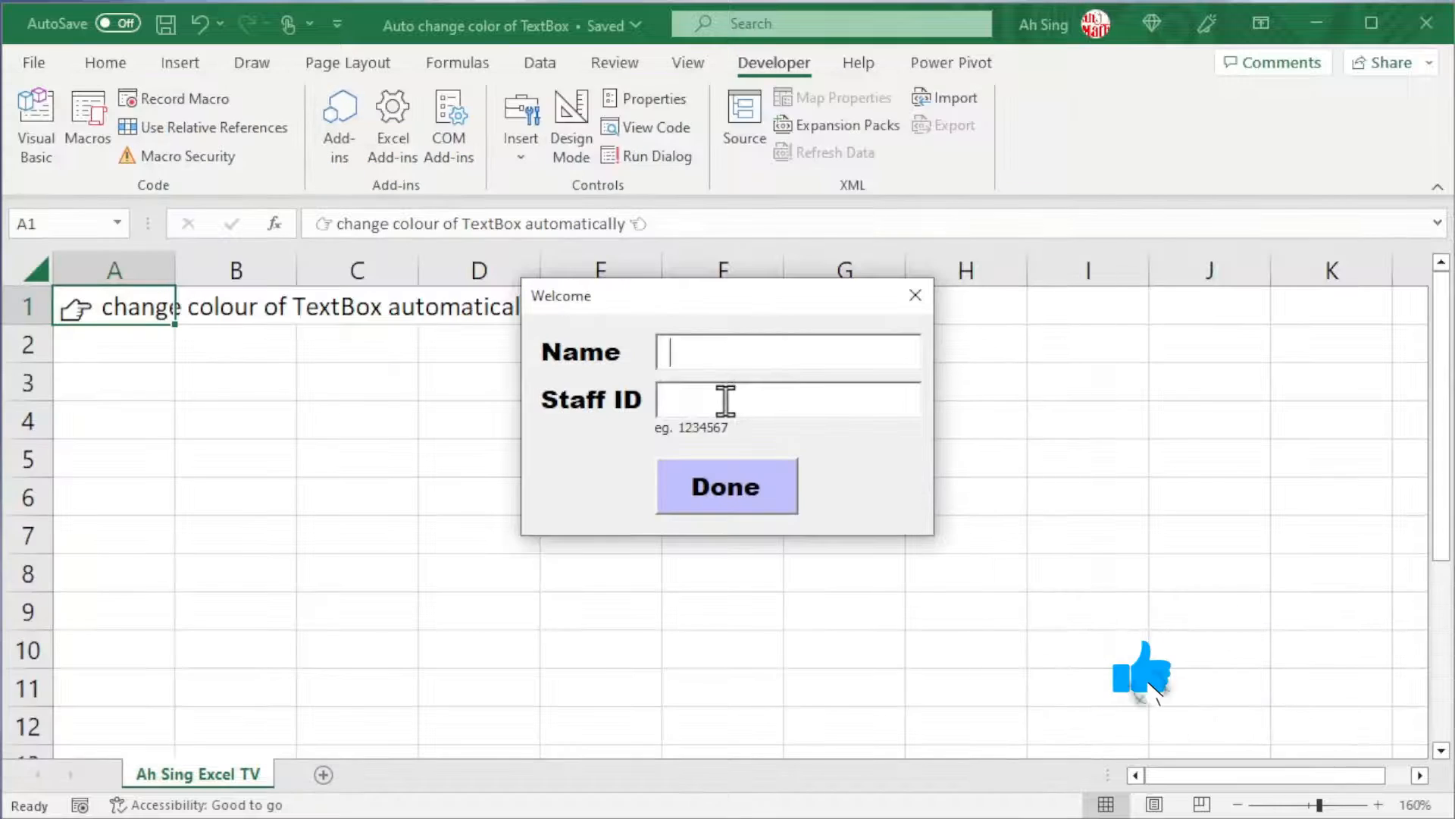
Test Staff ID with 13123, blank, symbols and "thanks for watching" for colour changes.
text(13123)
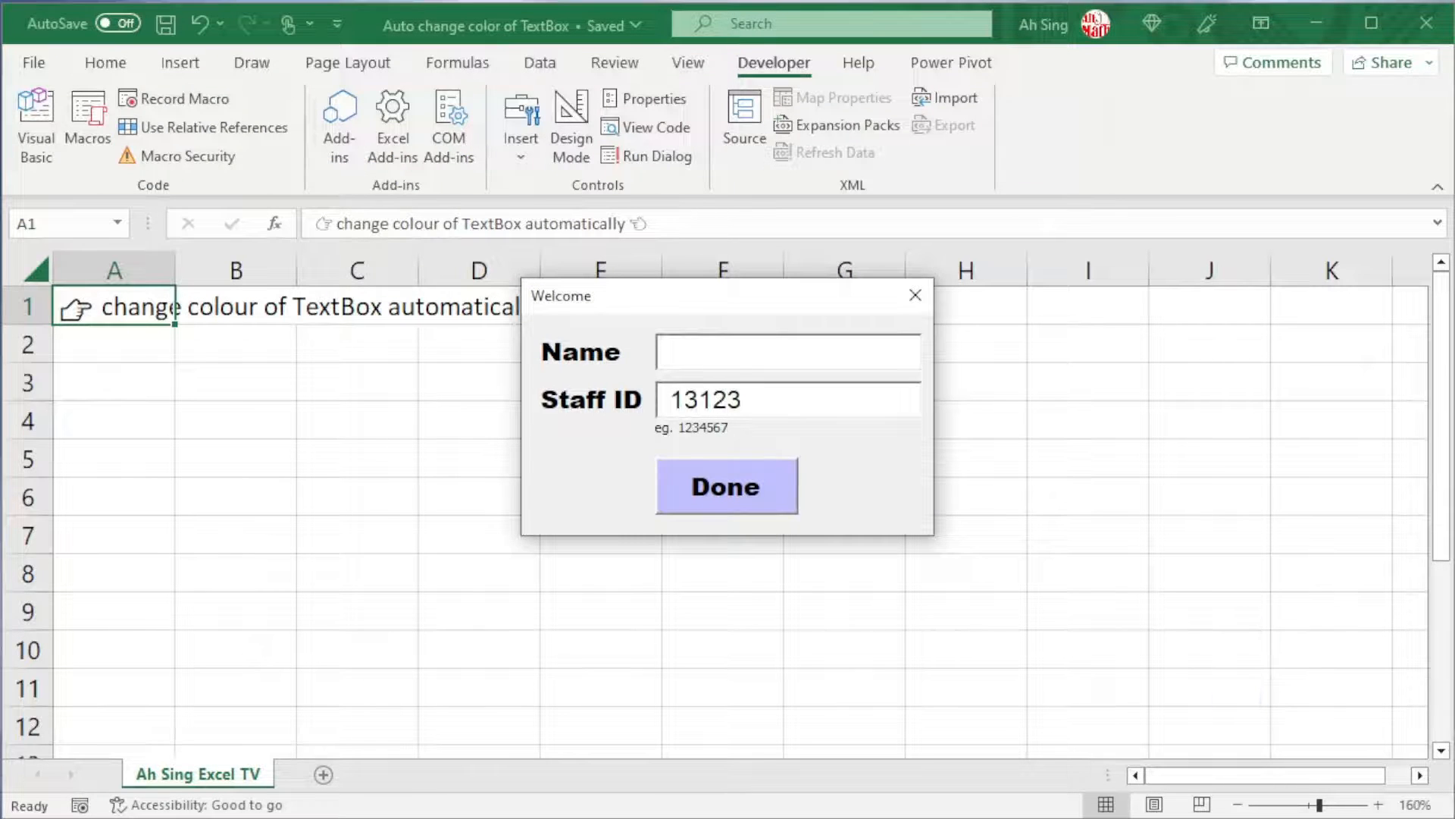
click(786, 398)
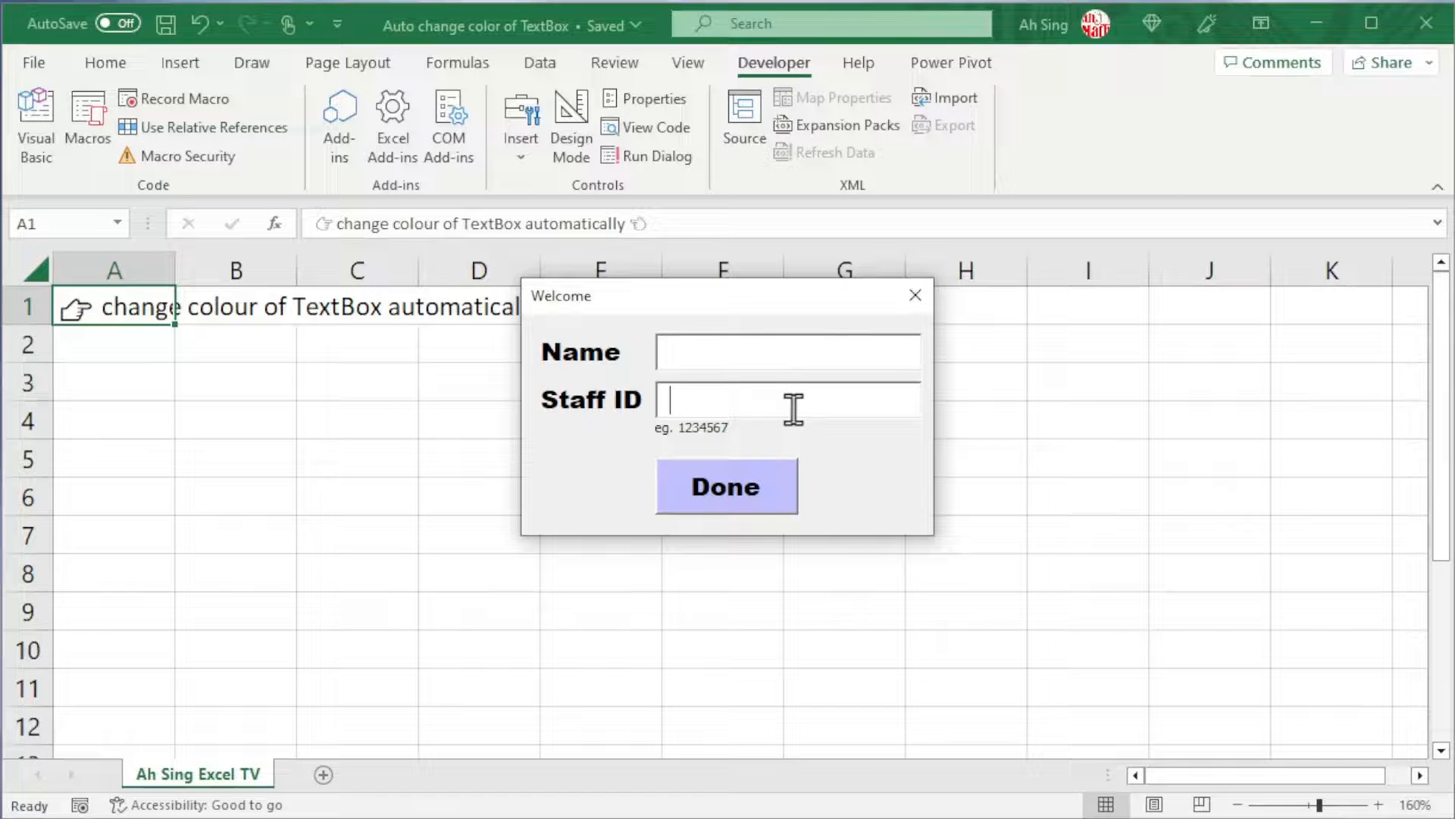
text(asd)
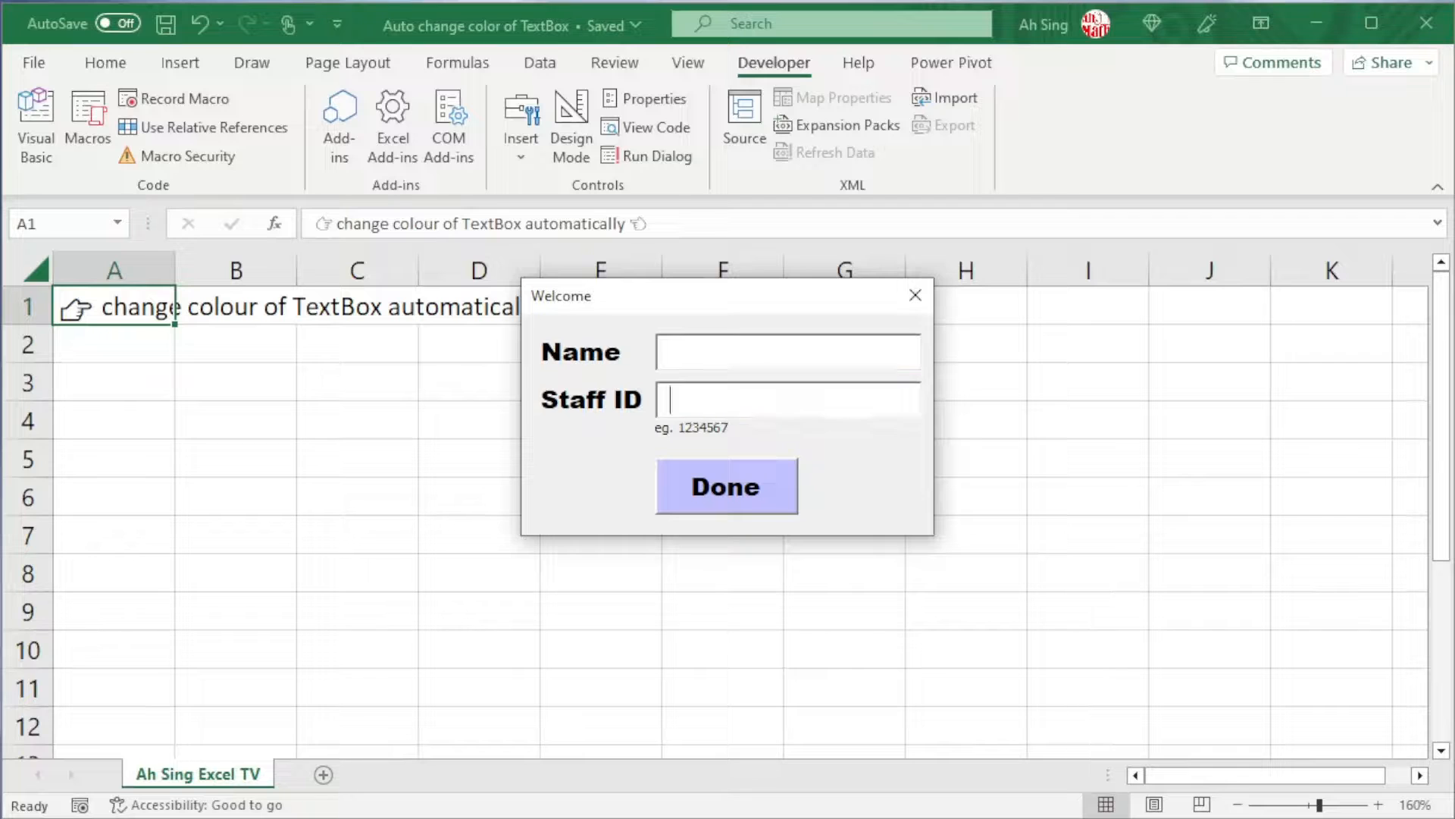
text(*/|@)
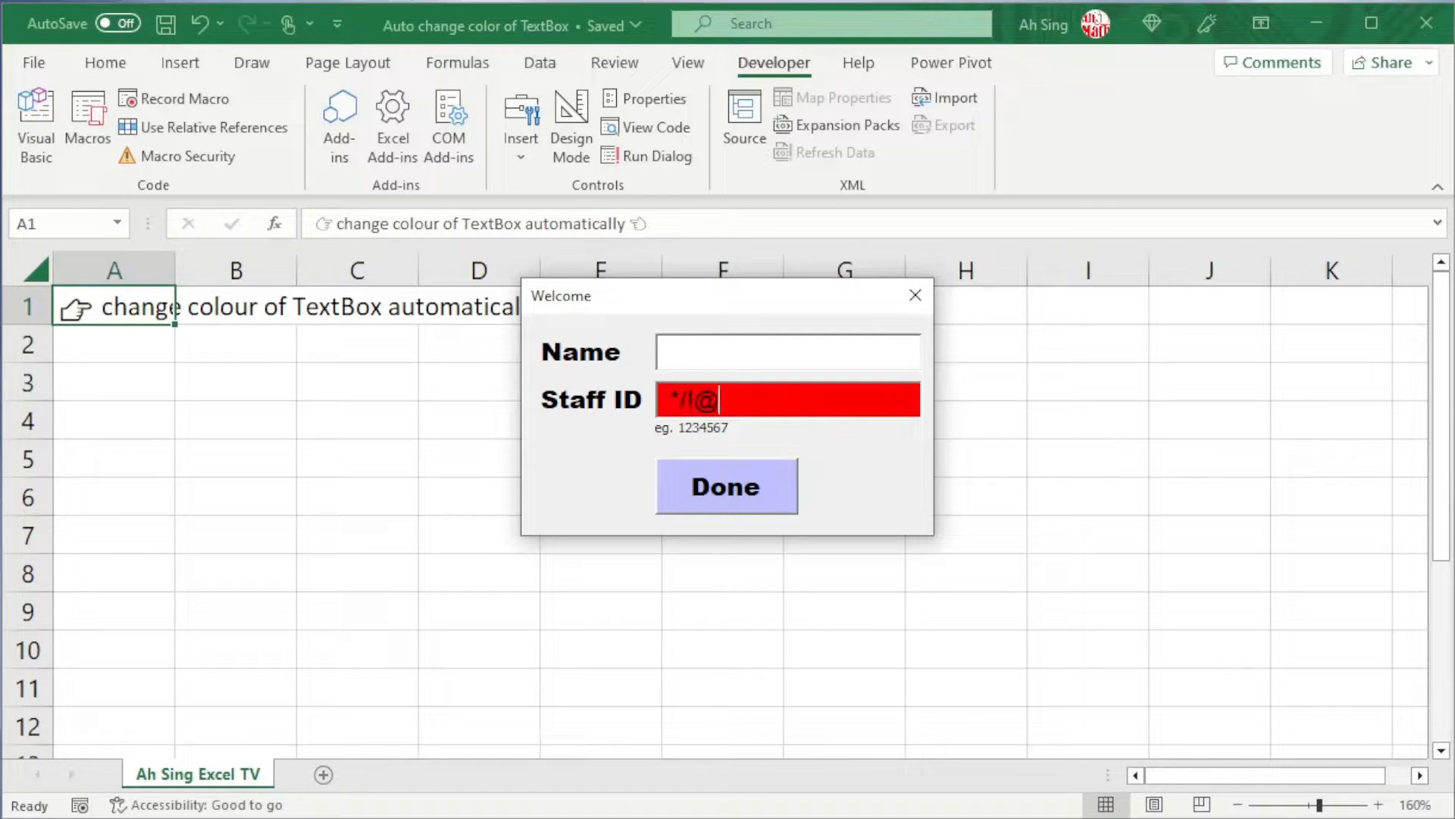
key(Backspace)
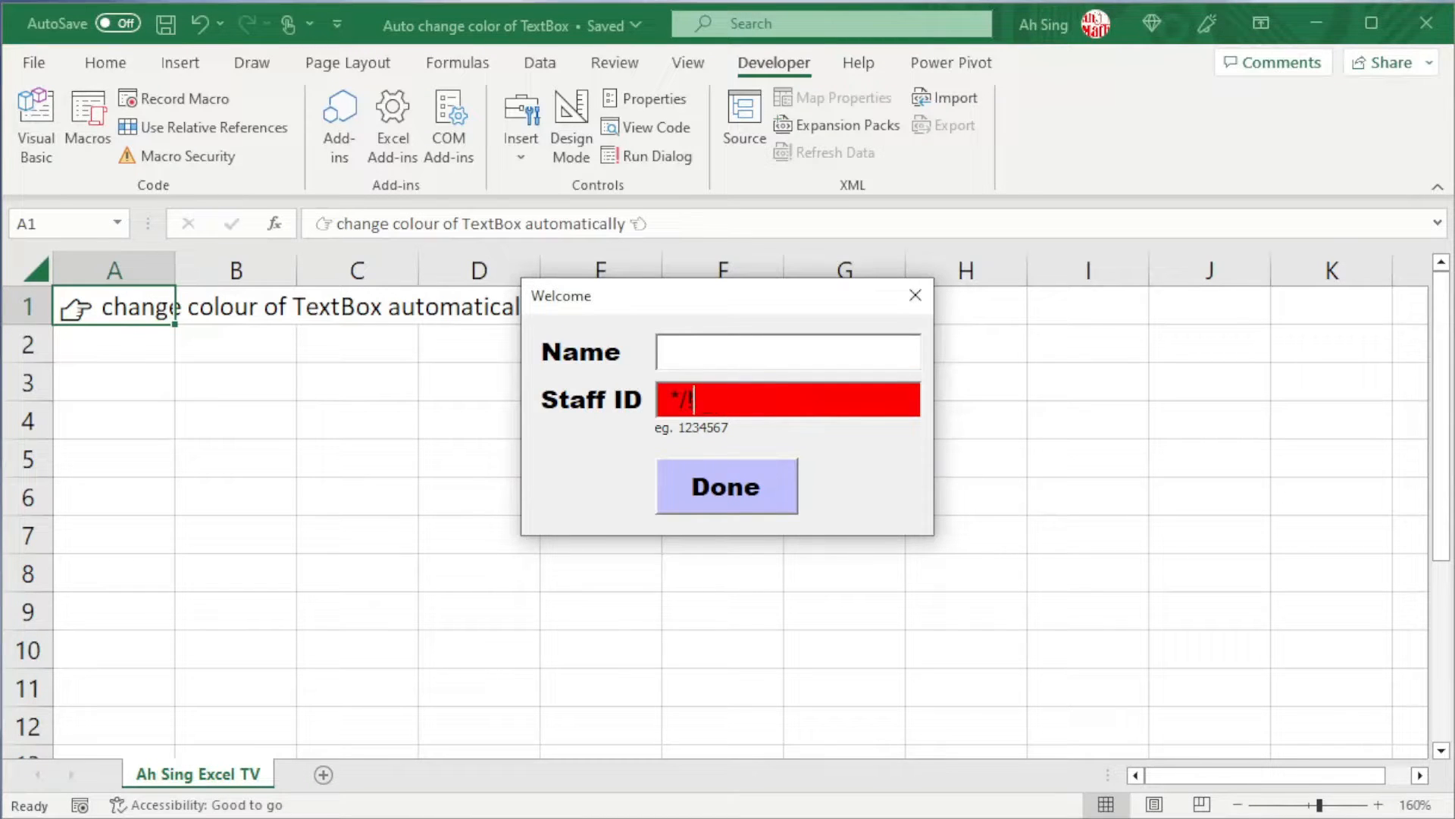
text(thanks)
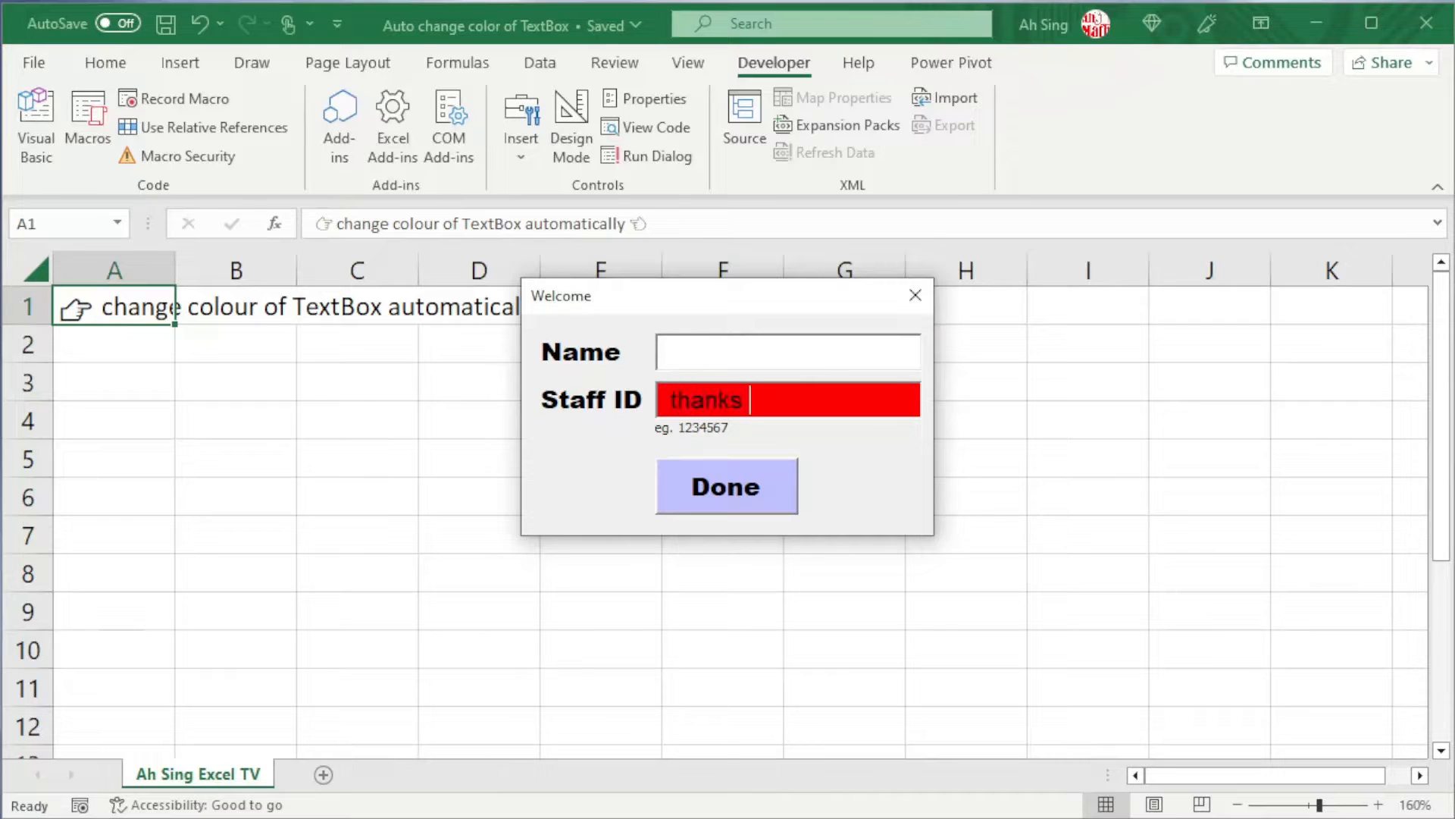
text(for watching)
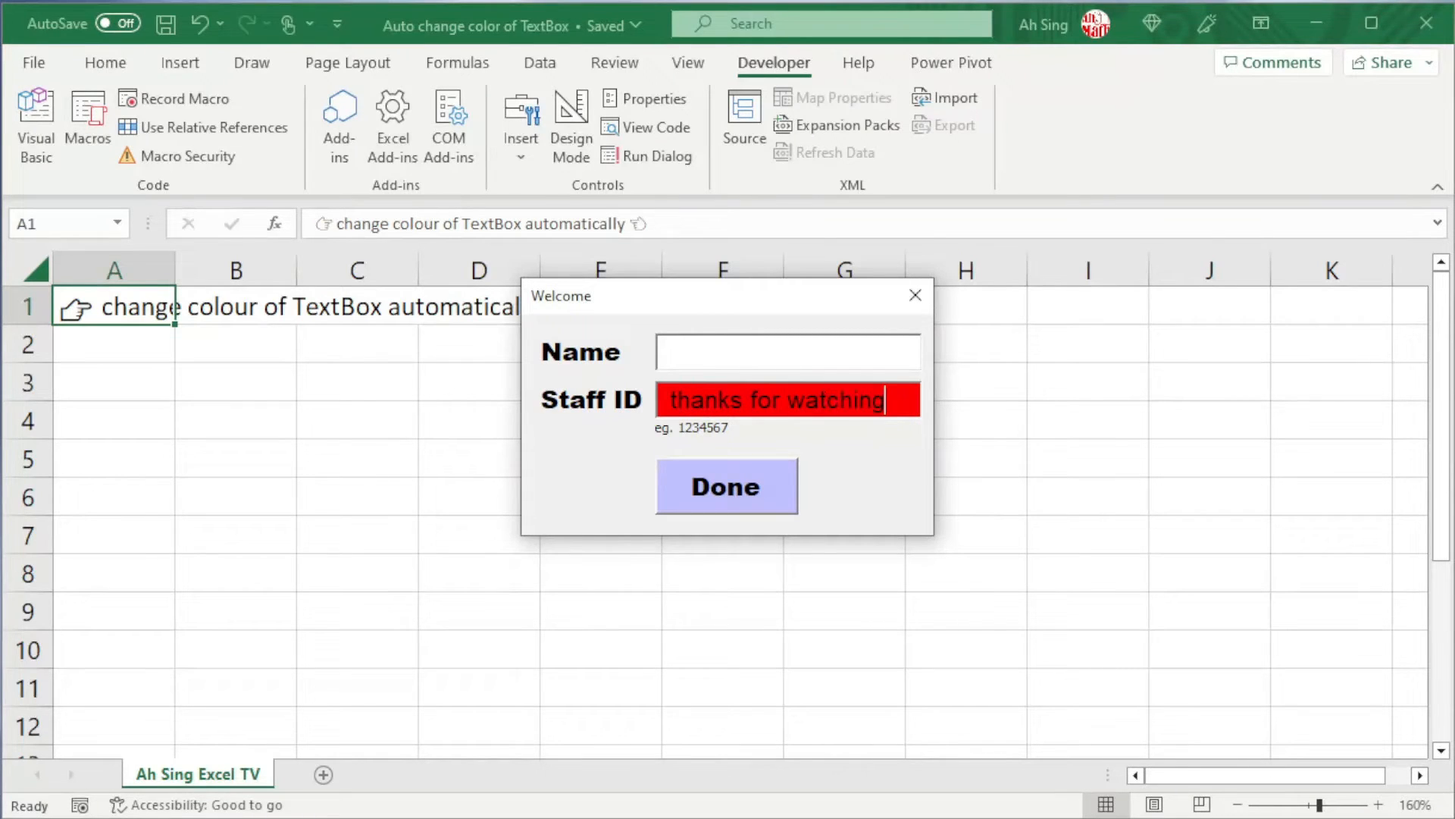